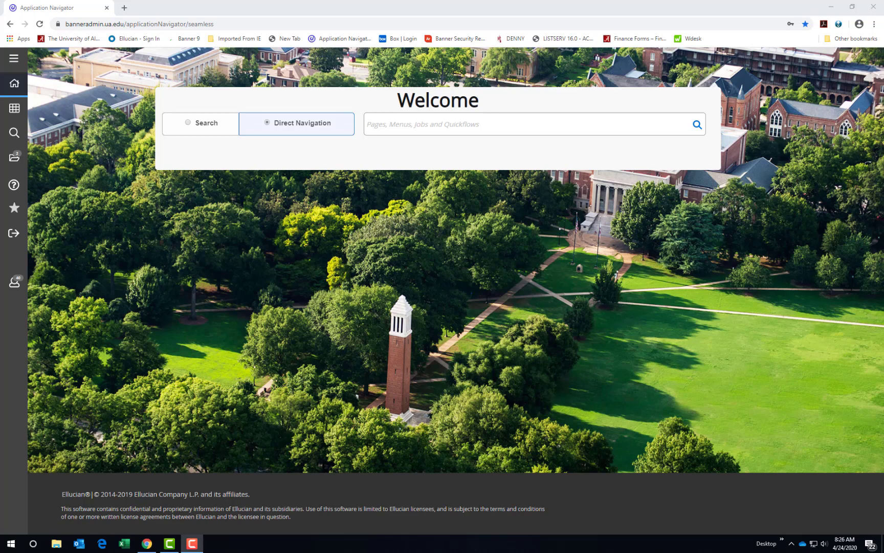
{"action": "mouse_move", "coordinate": [5, 308]}
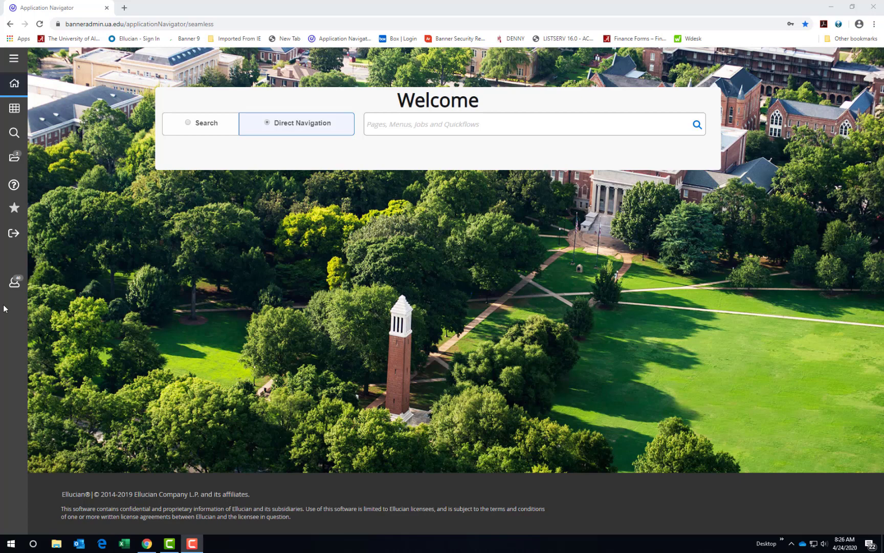
{"action": "mouse_move", "coordinate": [13, 283]}
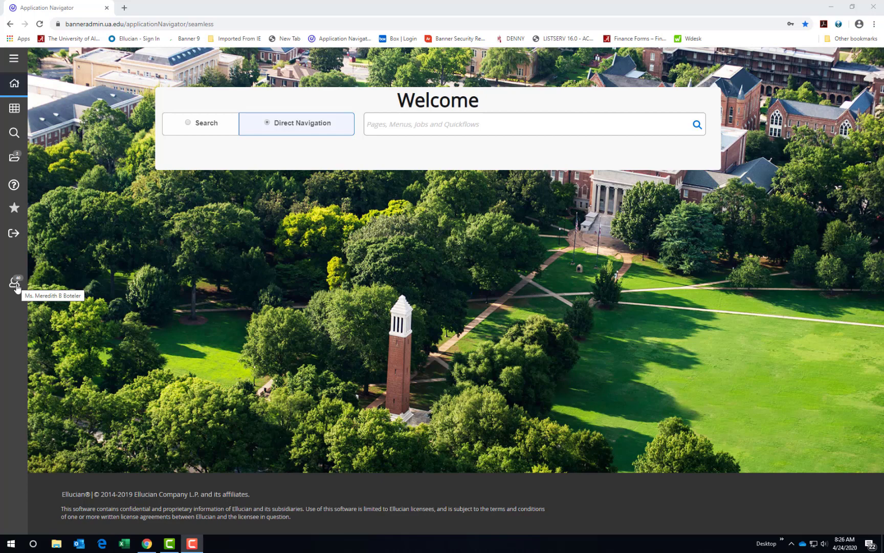
Step: Delete old disapproved-document messages in GUAMESG and close back to the welcome page
{"action": "left_click", "coordinate": [14, 282]}
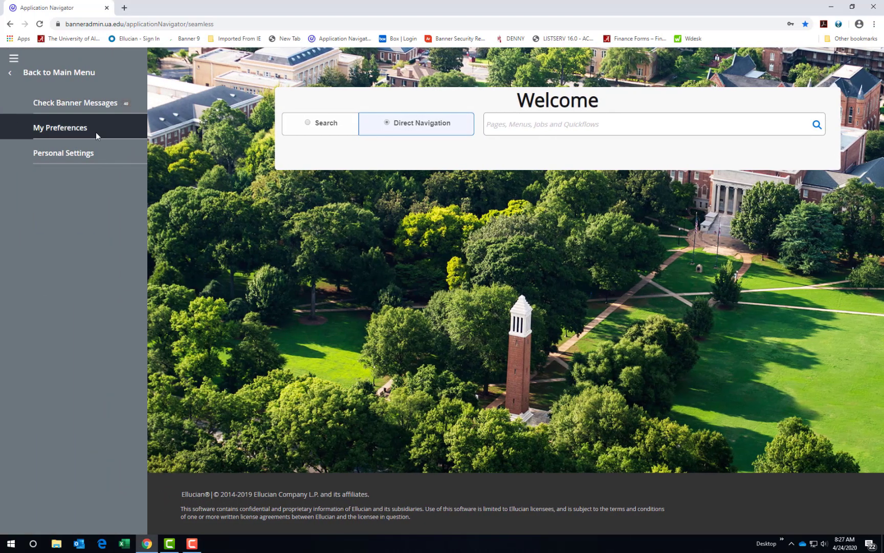
{"action": "mouse_move", "coordinate": [75, 102]}
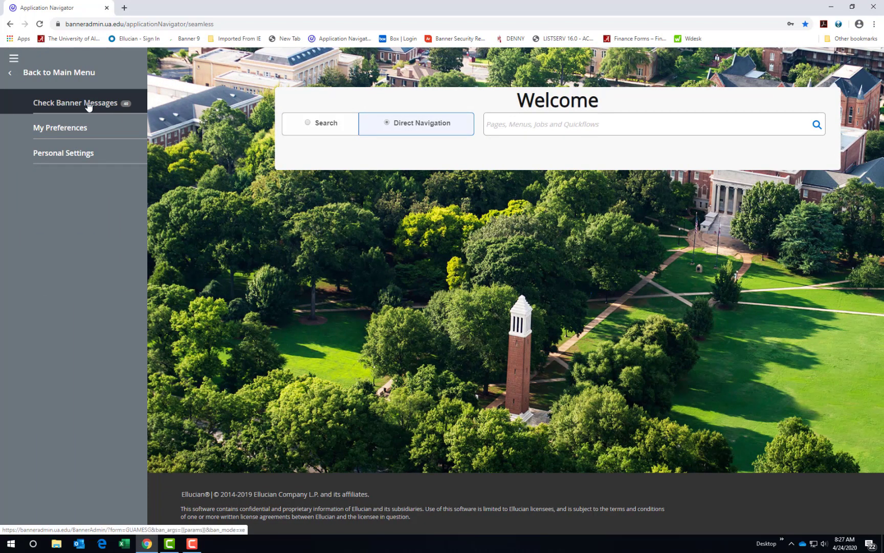
{"action": "left_click", "coordinate": [75, 103]}
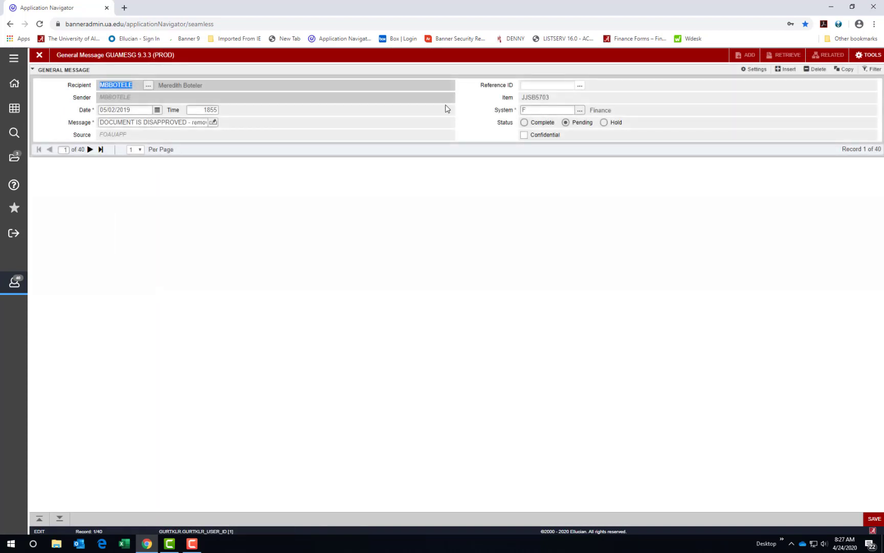
{"action": "mouse_move", "coordinate": [819, 69]}
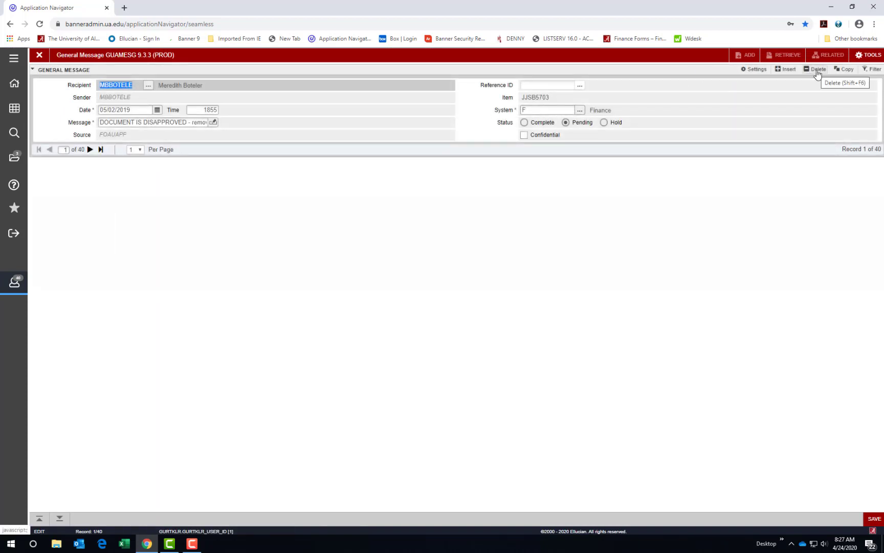
{"action": "left_click", "coordinate": [816, 69]}
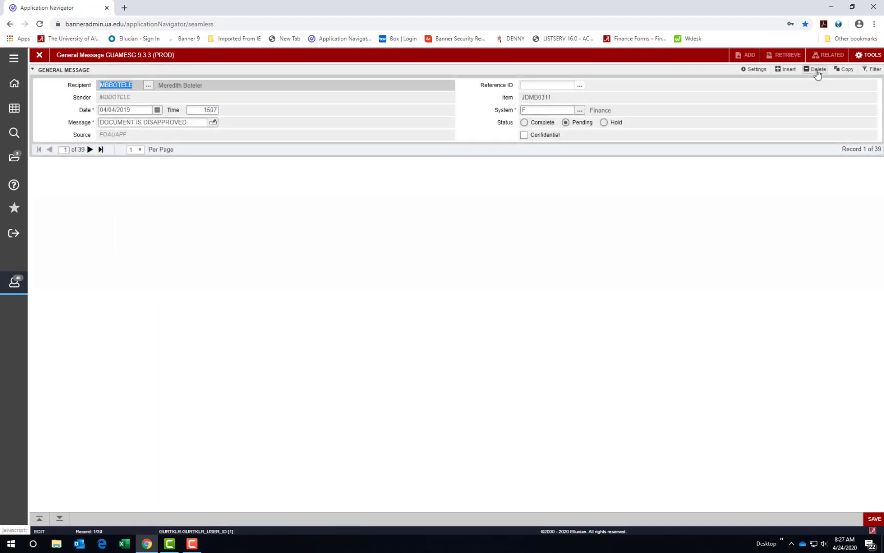
{"action": "left_click", "coordinate": [817, 68]}
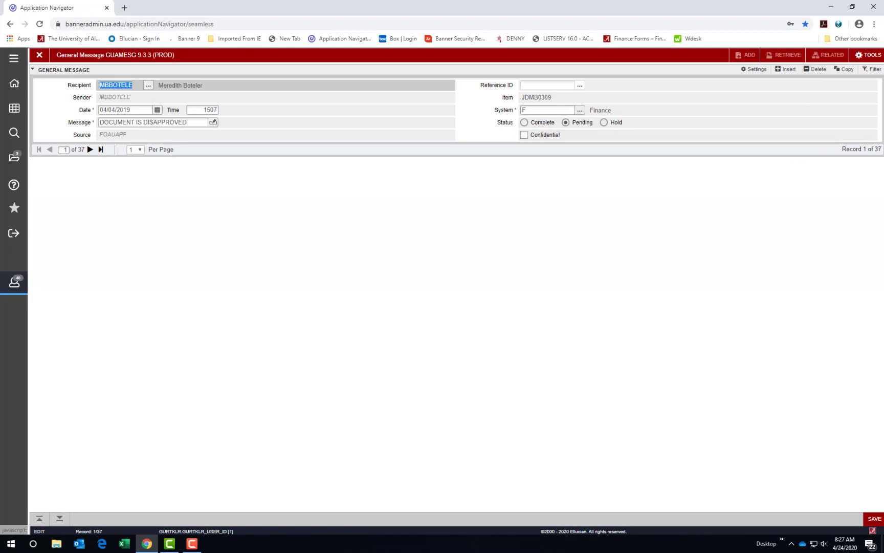
{"action": "left_click", "coordinate": [874, 518]}
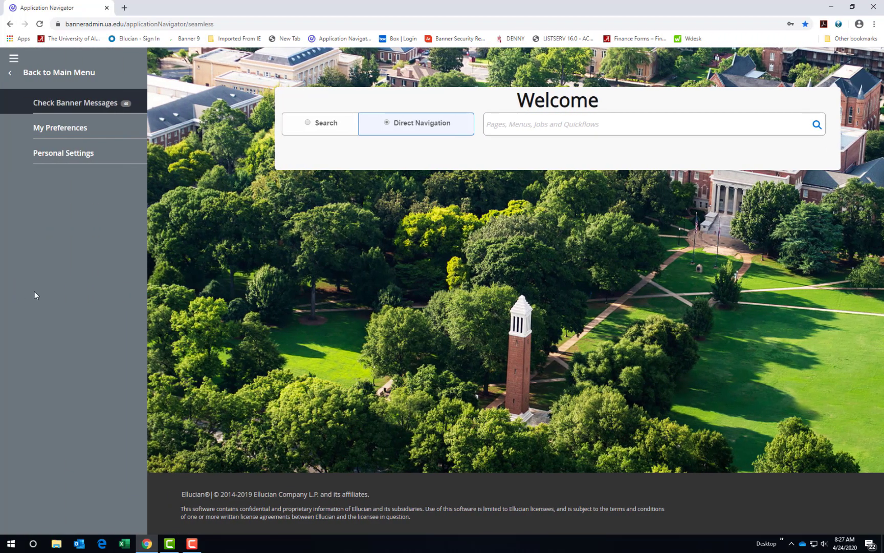
Step: Open GUAUPRF from My Preferences and review the Display Options checkboxes
{"action": "left_click", "coordinate": [59, 128]}
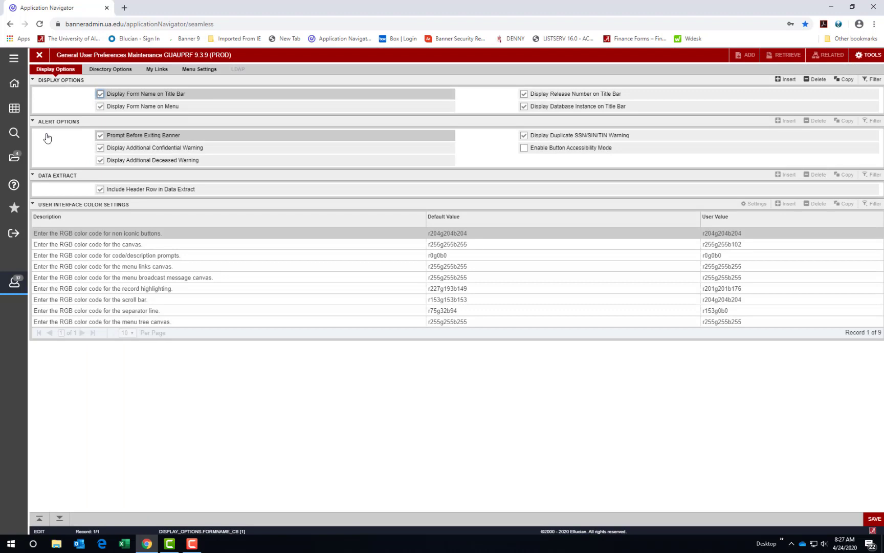
{"action": "mouse_move", "coordinate": [58, 75]}
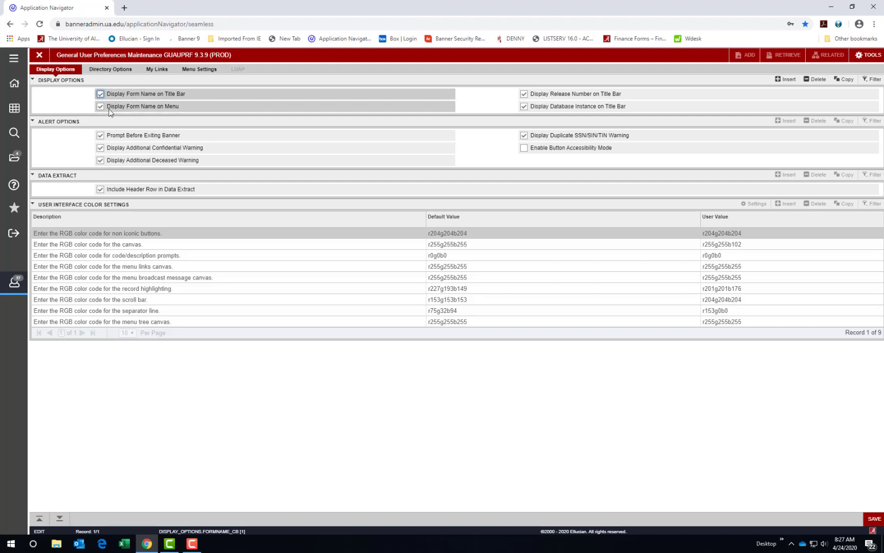
{"action": "mouse_move", "coordinate": [201, 114]}
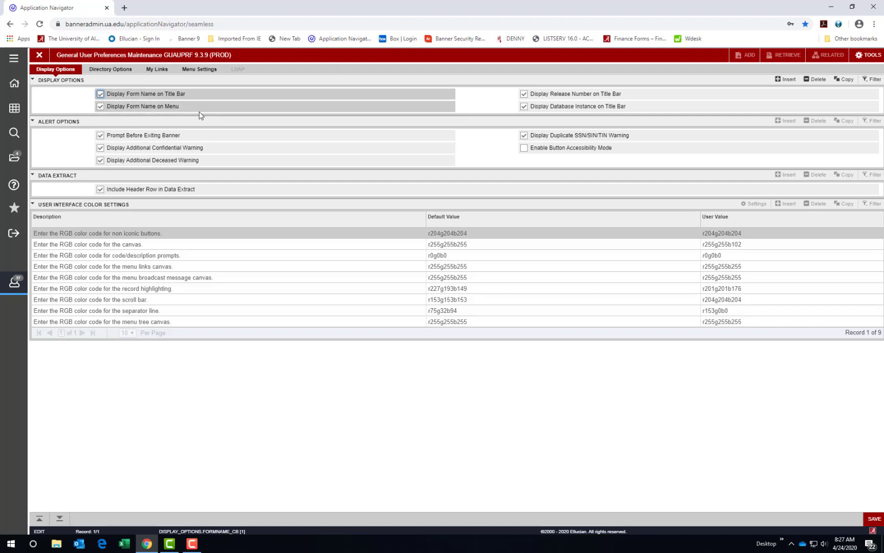
{"action": "left_click", "coordinate": [142, 135]}
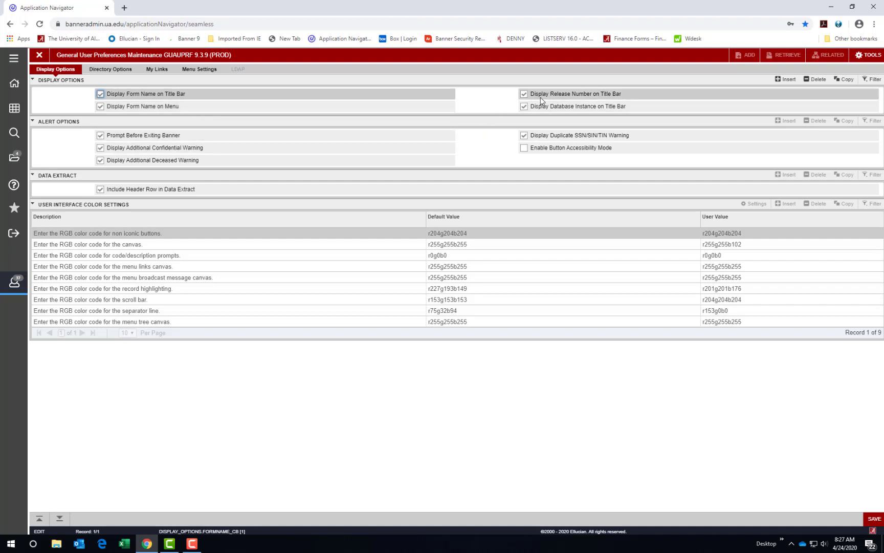
{"action": "mouse_move", "coordinate": [568, 103]}
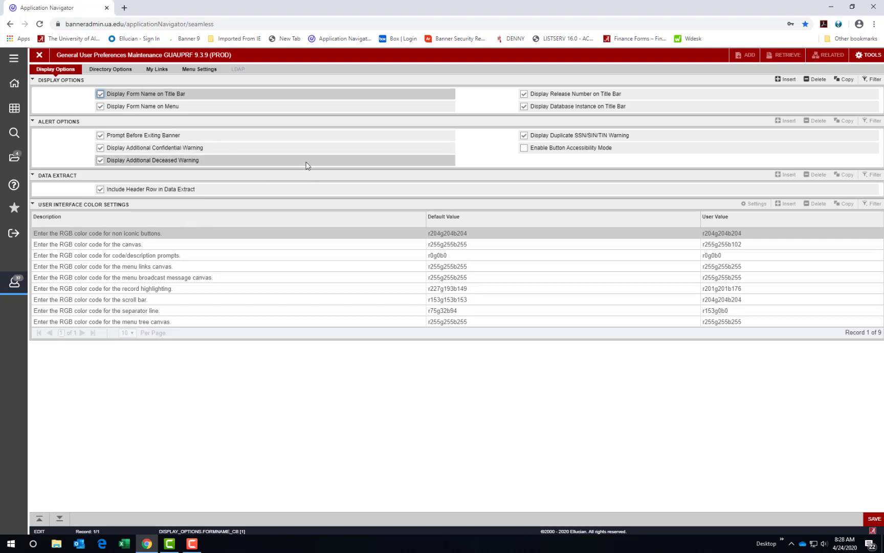
Step: Show the Directory Options with output directory, extract format and server locations
{"action": "left_click", "coordinate": [109, 69]}
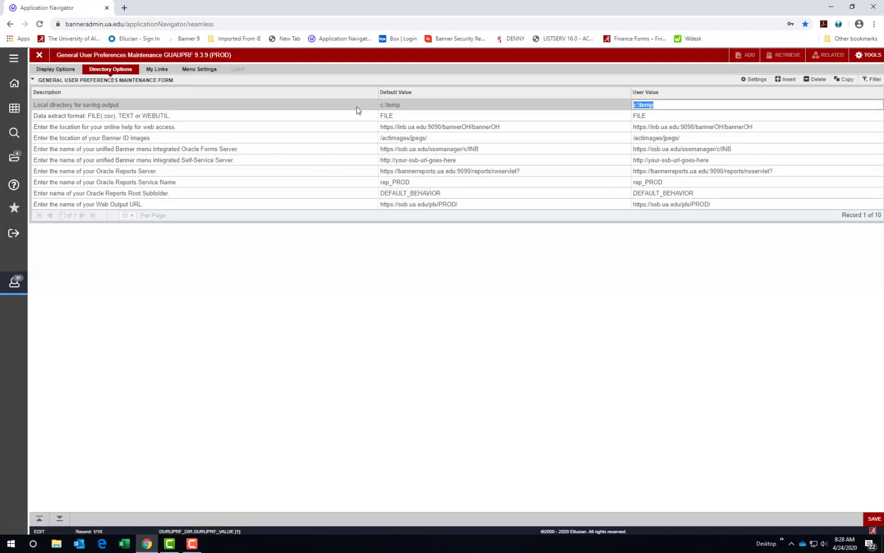
{"action": "mouse_move", "coordinate": [600, 147]}
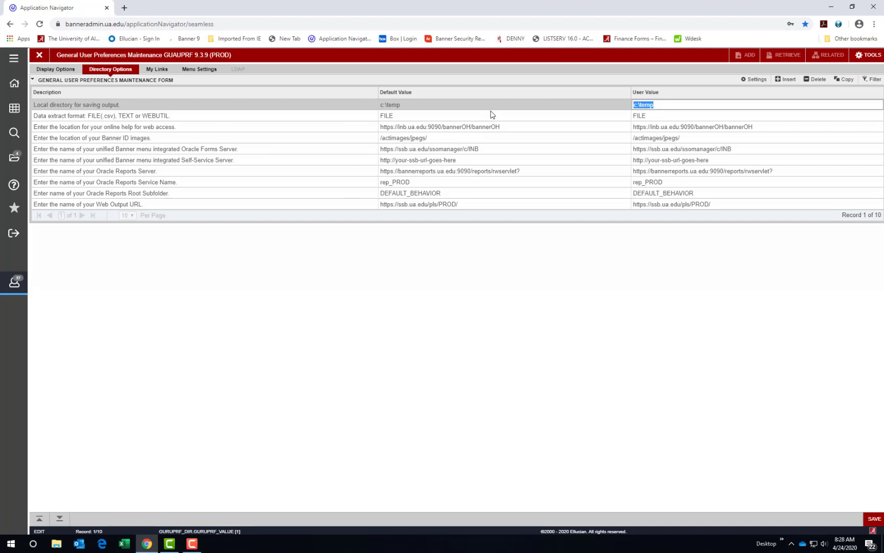
{"action": "mouse_move", "coordinate": [482, 208]}
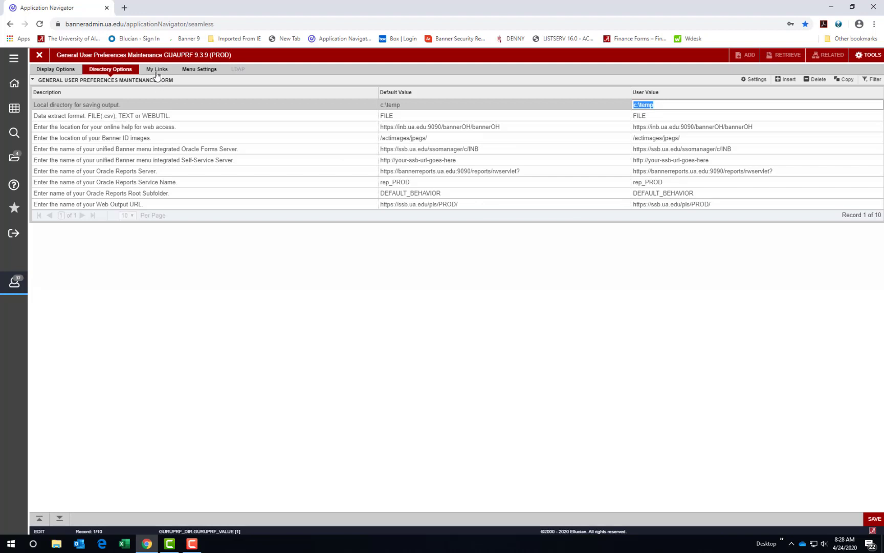
Step: Show the My Links settings with the institution, Banner Bookshelf and Concur links
{"action": "left_click", "coordinate": [157, 69]}
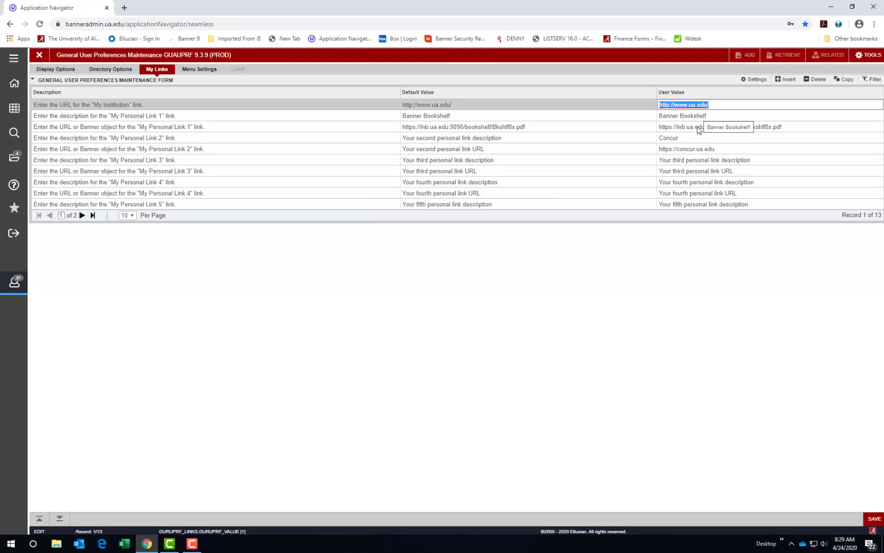
{"action": "mouse_move", "coordinate": [680, 174]}
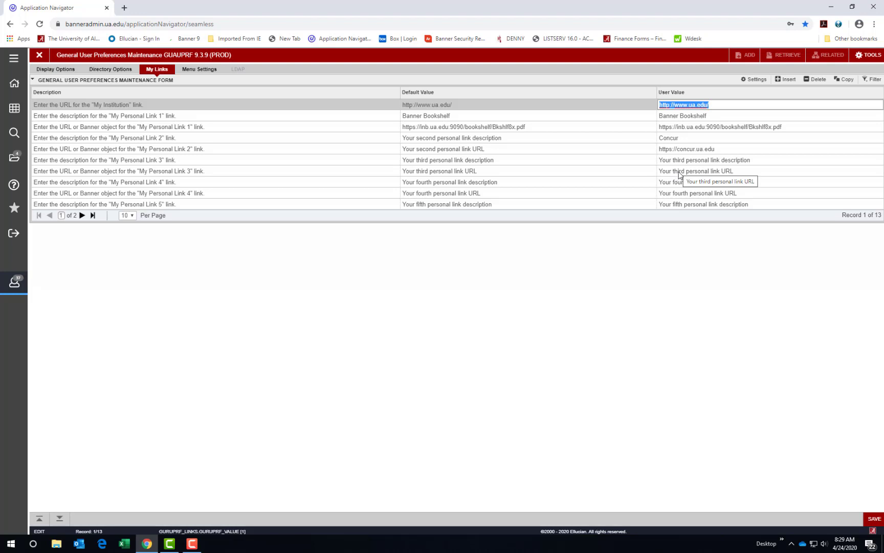
{"action": "mouse_move", "coordinate": [607, 156]}
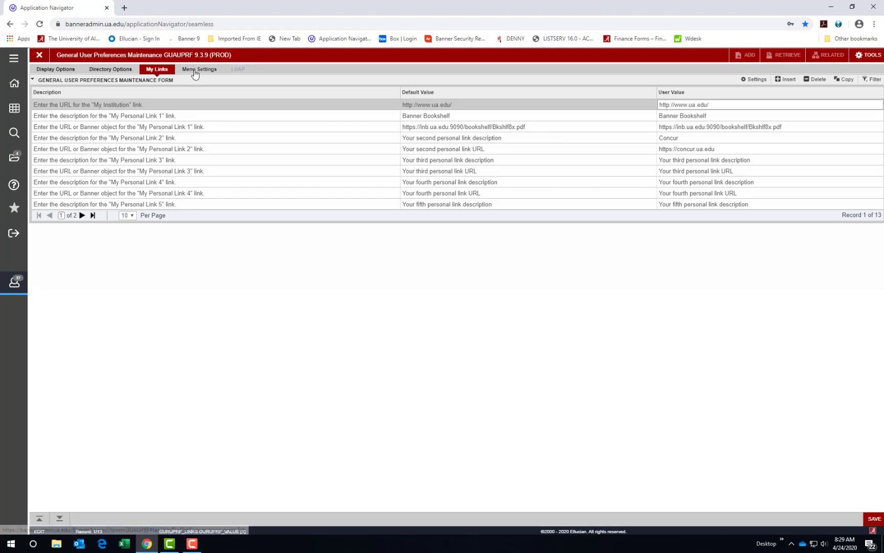
Step: View the Menu Settings starting menu (*MENU) and return to the user profile options
{"action": "left_click", "coordinate": [199, 69]}
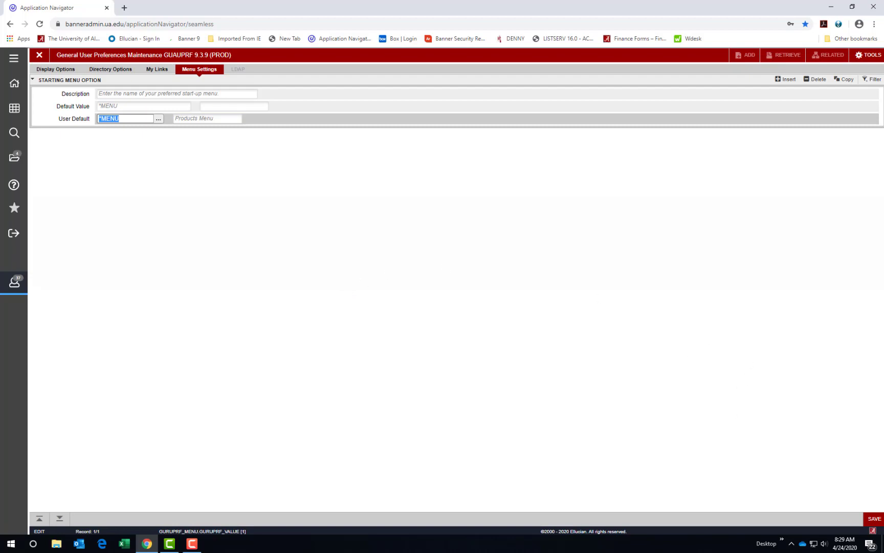
{"action": "left_click", "coordinate": [875, 519]}
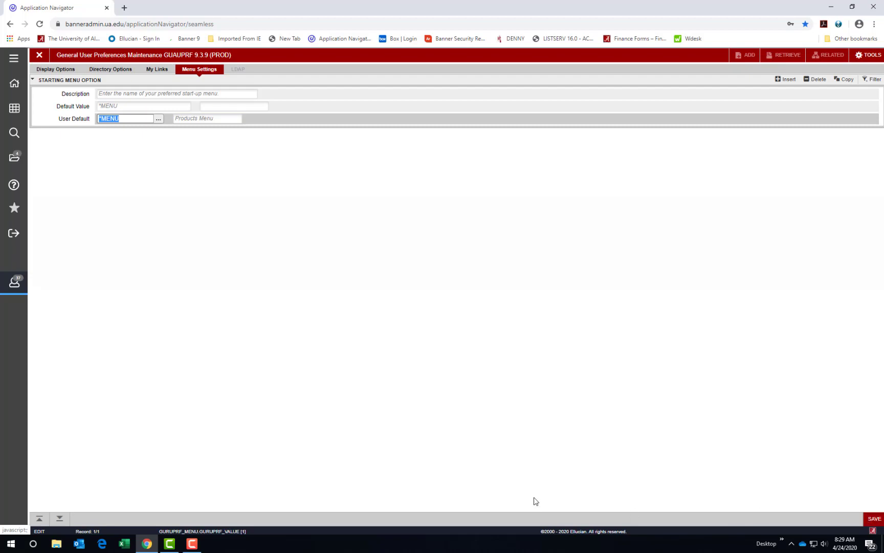
{"action": "mouse_move", "coordinate": [14, 283]}
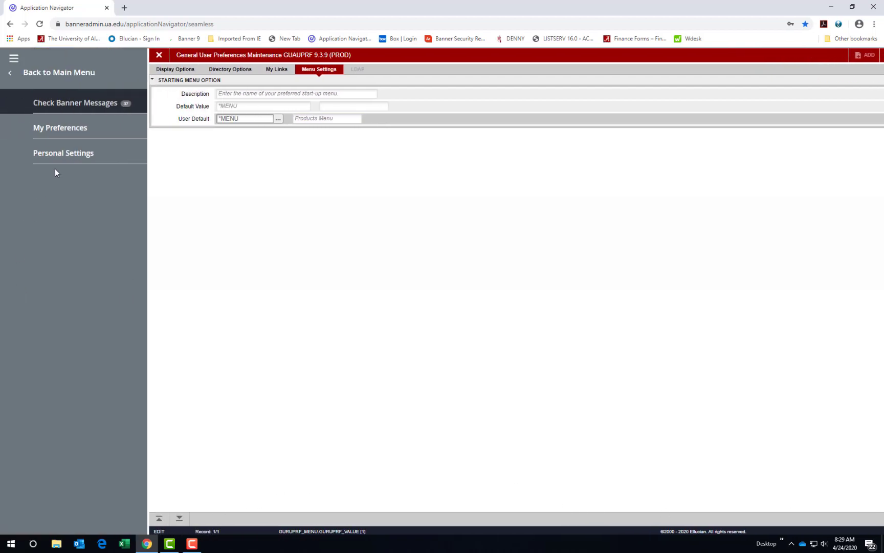
{"action": "mouse_move", "coordinate": [63, 153]}
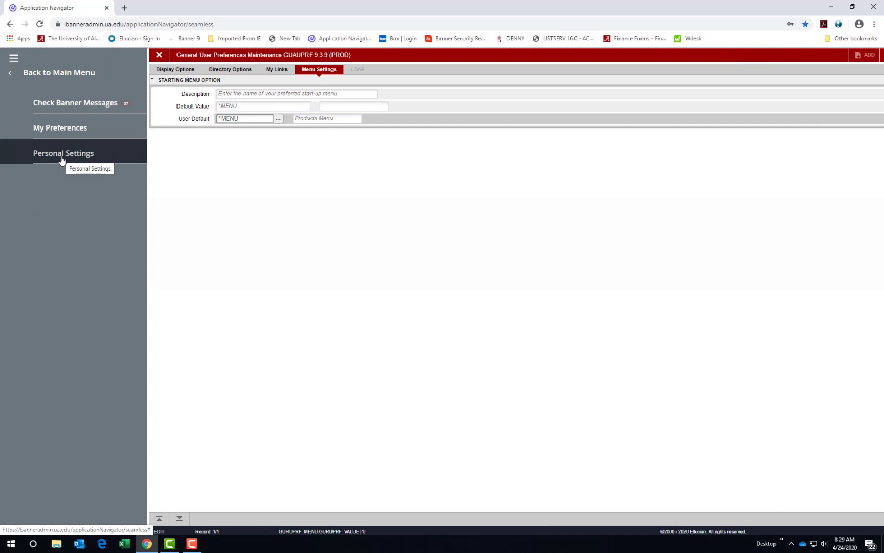
Step: In Personal Settings make Search the search preference indicator and save
{"action": "left_click", "coordinate": [63, 152]}
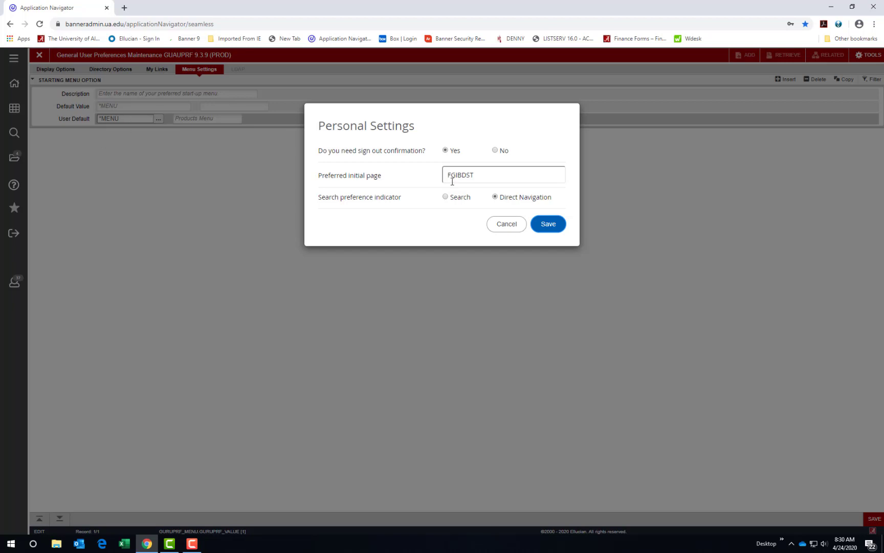
{"action": "mouse_move", "coordinate": [442, 187]}
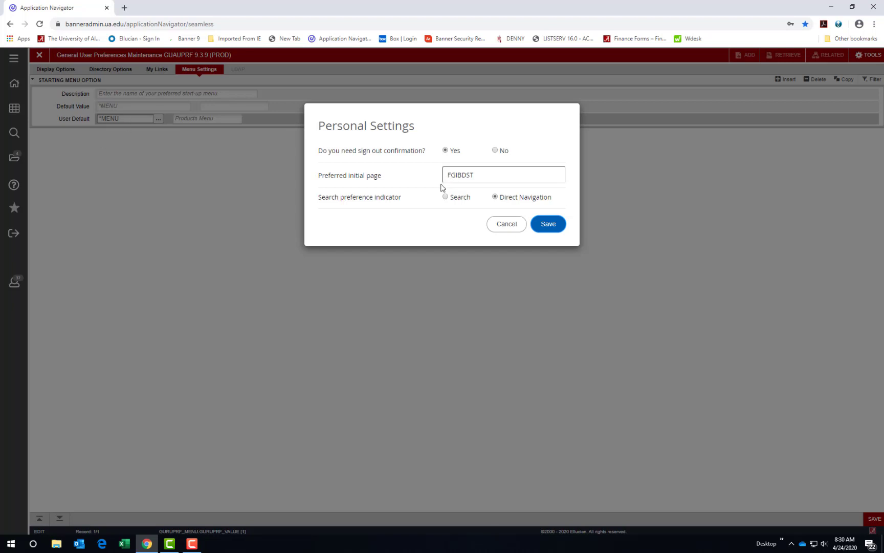
{"action": "mouse_move", "coordinate": [411, 168]}
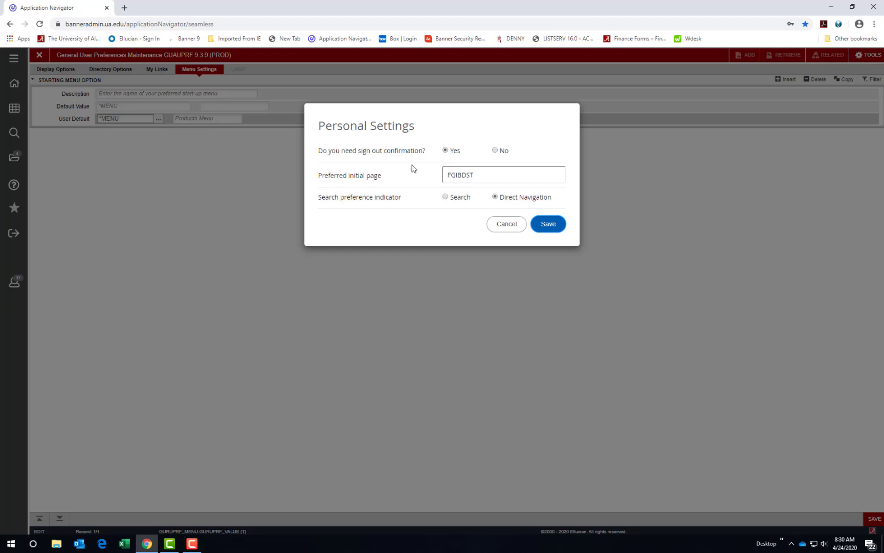
{"action": "mouse_move", "coordinate": [373, 163]}
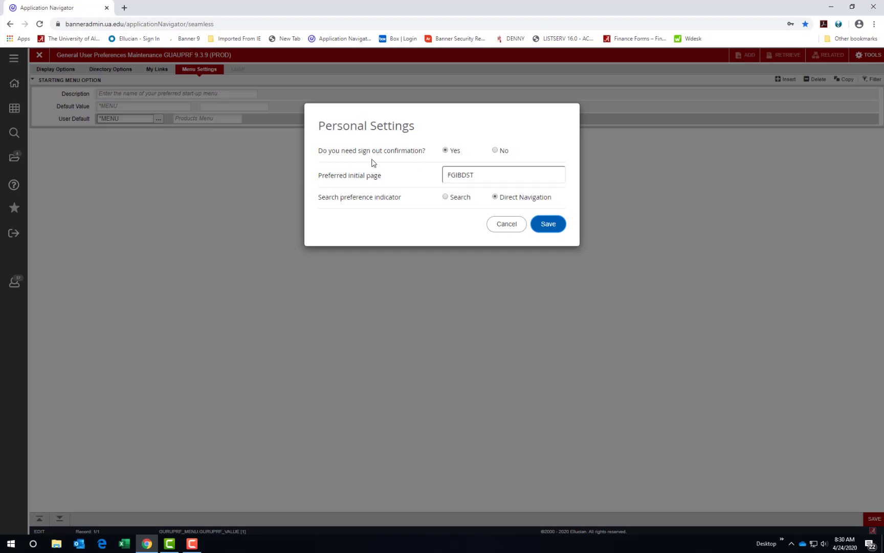
{"action": "mouse_move", "coordinate": [393, 164]}
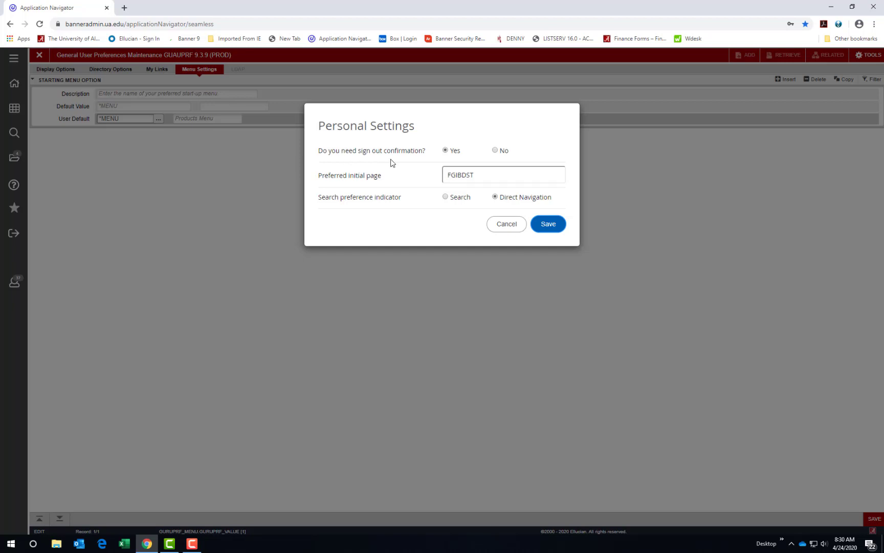
{"action": "mouse_move", "coordinate": [378, 172]}
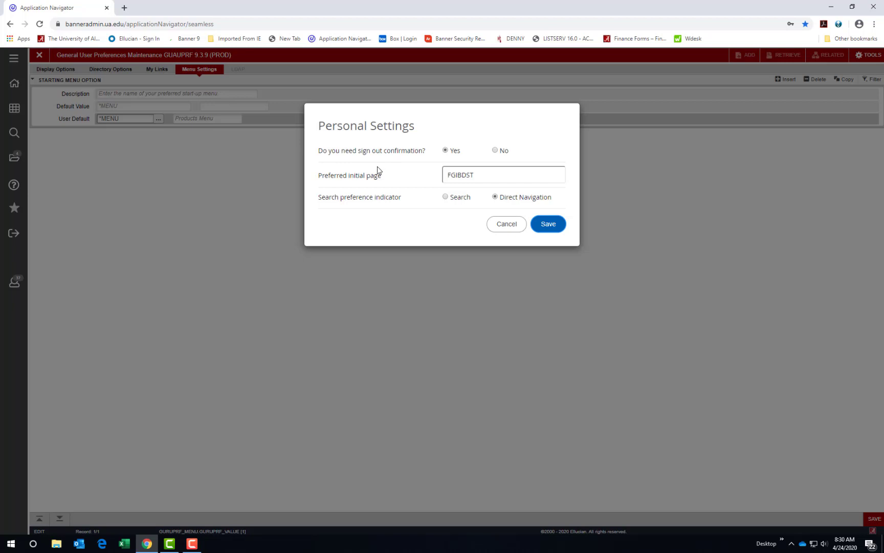
{"action": "mouse_move", "coordinate": [456, 159]}
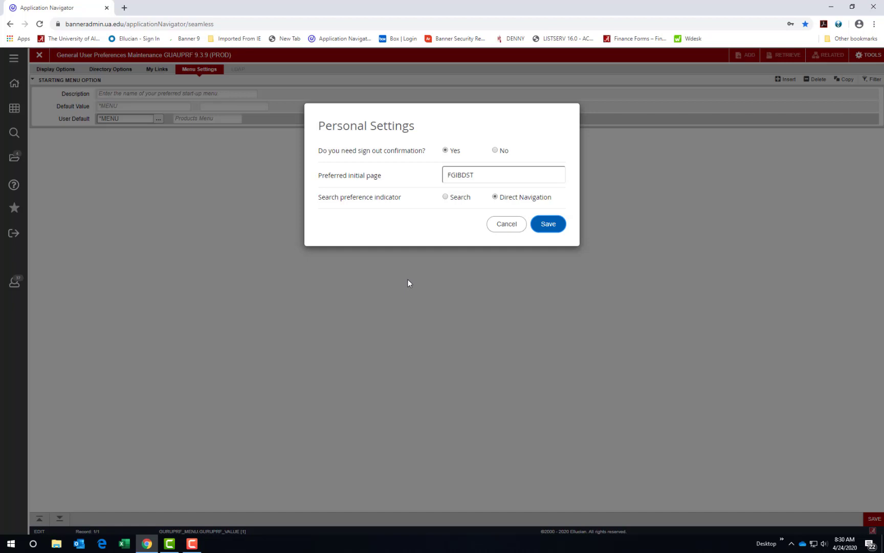
{"action": "mouse_move", "coordinate": [334, 191]}
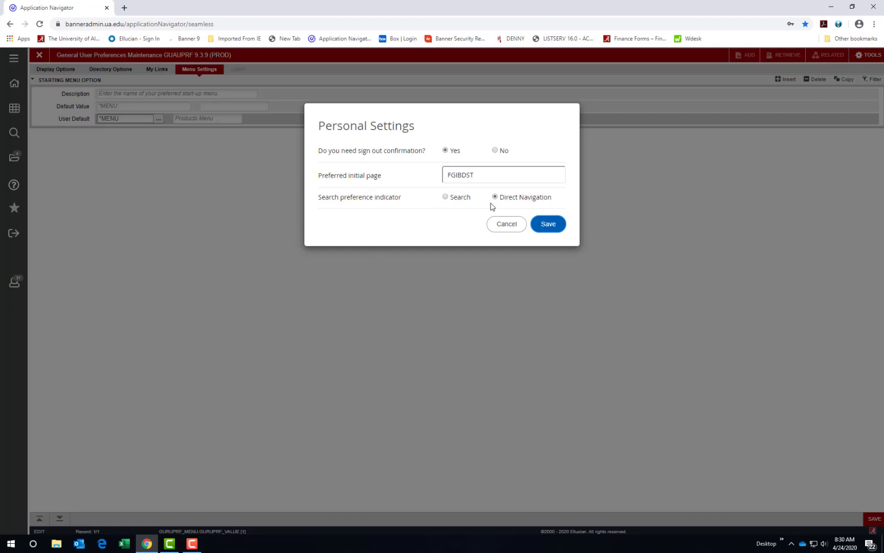
{"action": "mouse_move", "coordinate": [467, 207]}
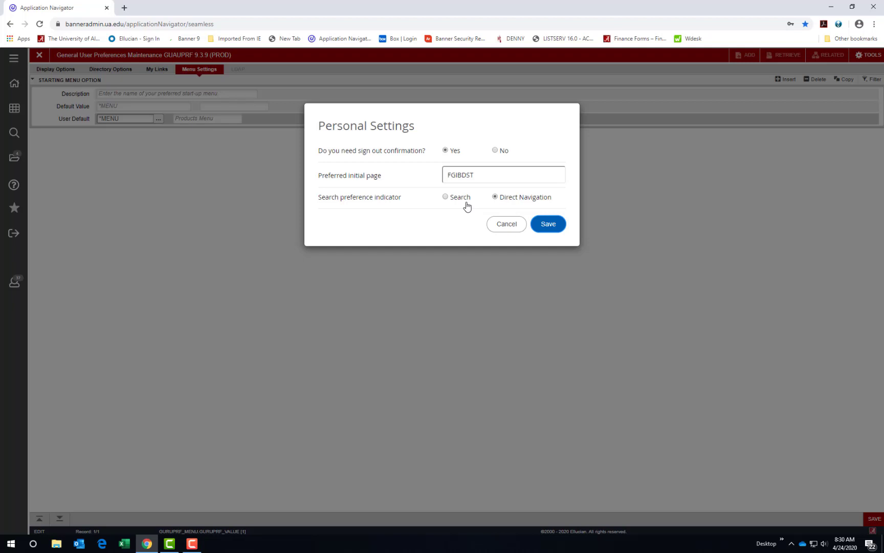
{"action": "mouse_move", "coordinate": [494, 156]}
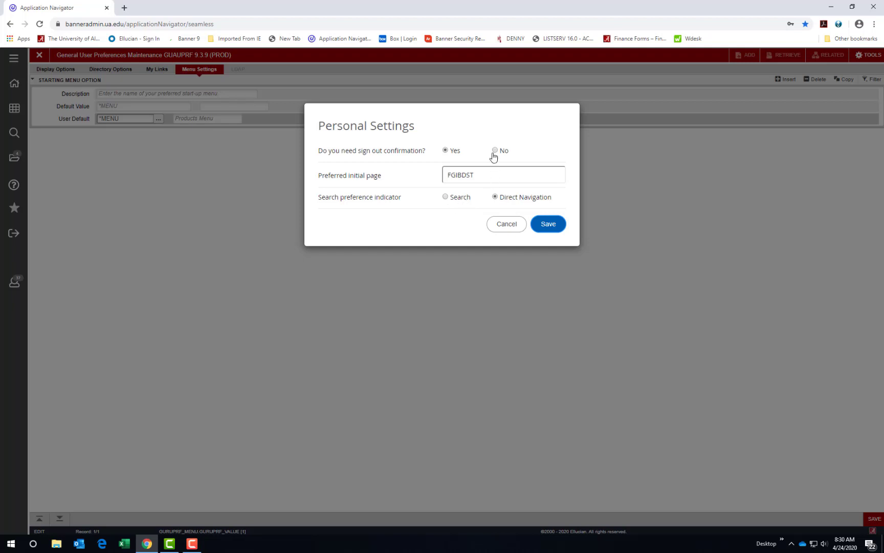
{"action": "mouse_move", "coordinate": [427, 160]}
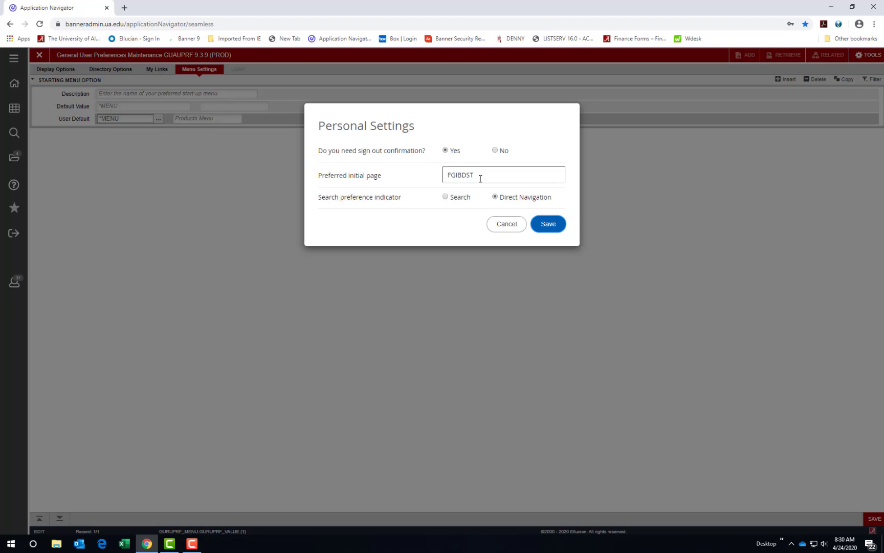
{"action": "mouse_move", "coordinate": [334, 197]}
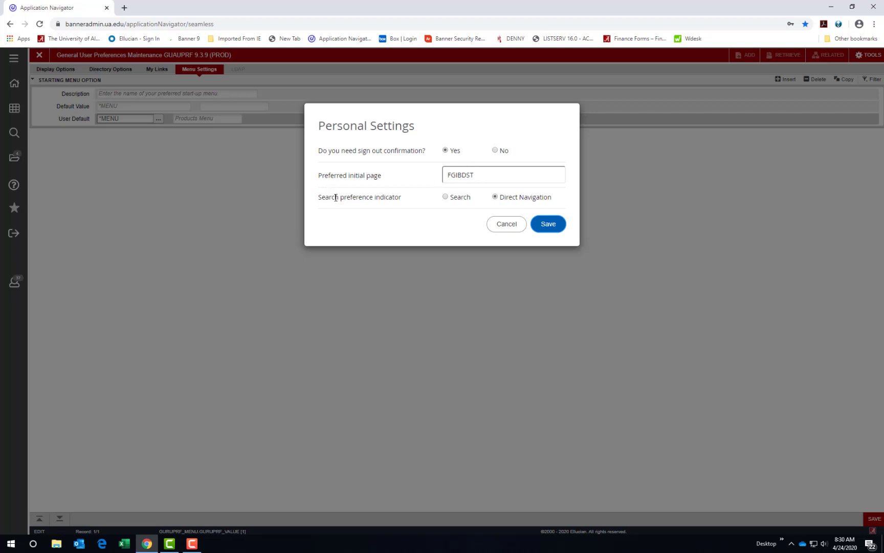
{"action": "mouse_move", "coordinate": [402, 210]}
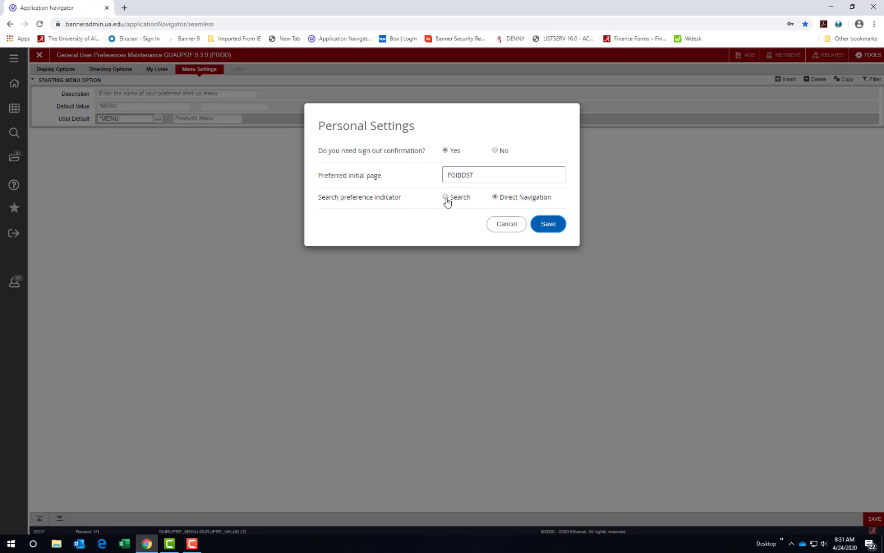
{"action": "left_click", "coordinate": [445, 197]}
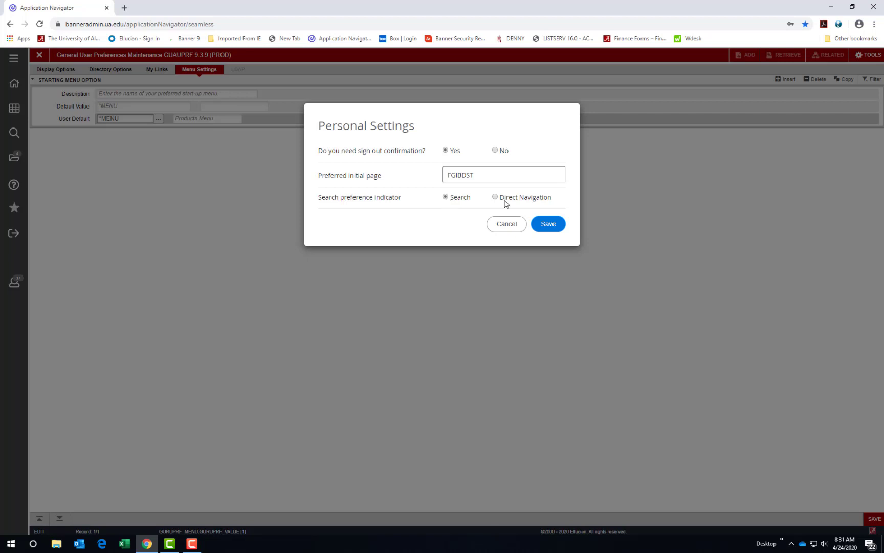
{"action": "mouse_move", "coordinate": [546, 224]}
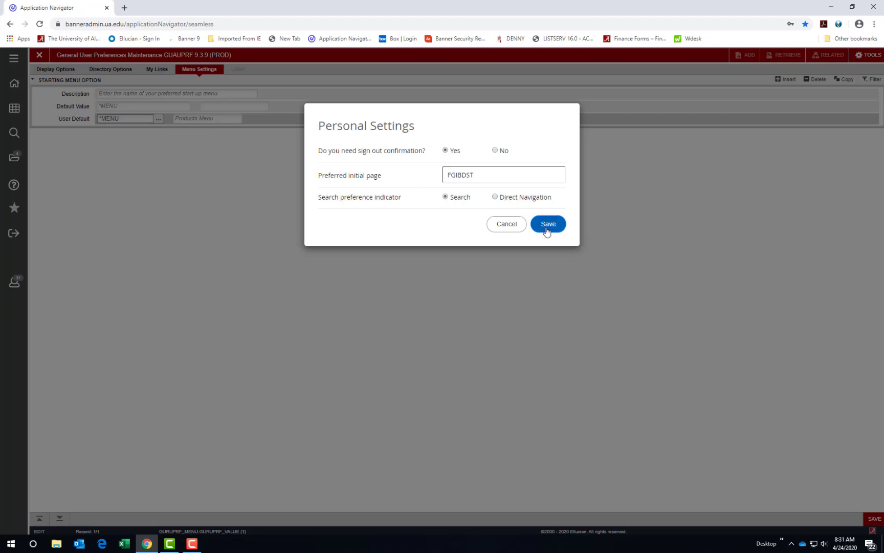
{"action": "left_click", "coordinate": [547, 224]}
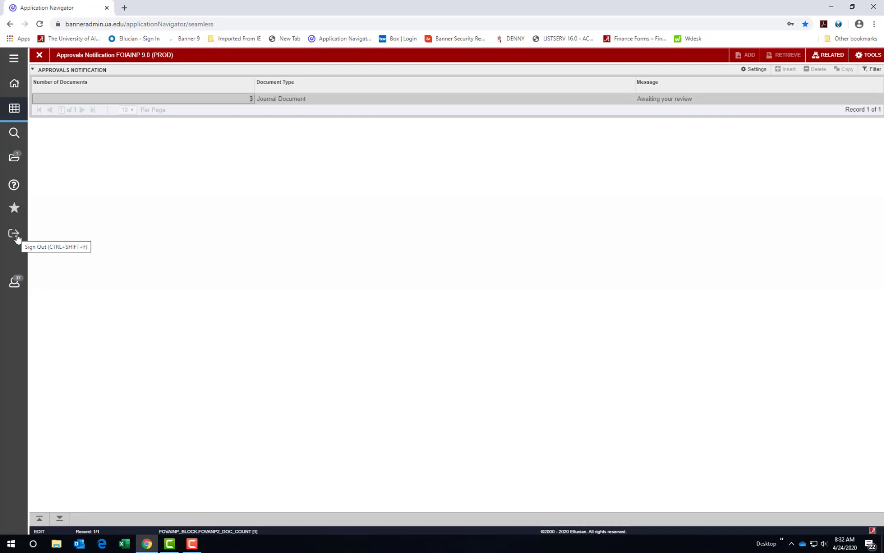
Step: Sign out of Banner and confirm with 'Yes, continue Logout'
{"action": "left_click", "coordinate": [13, 234]}
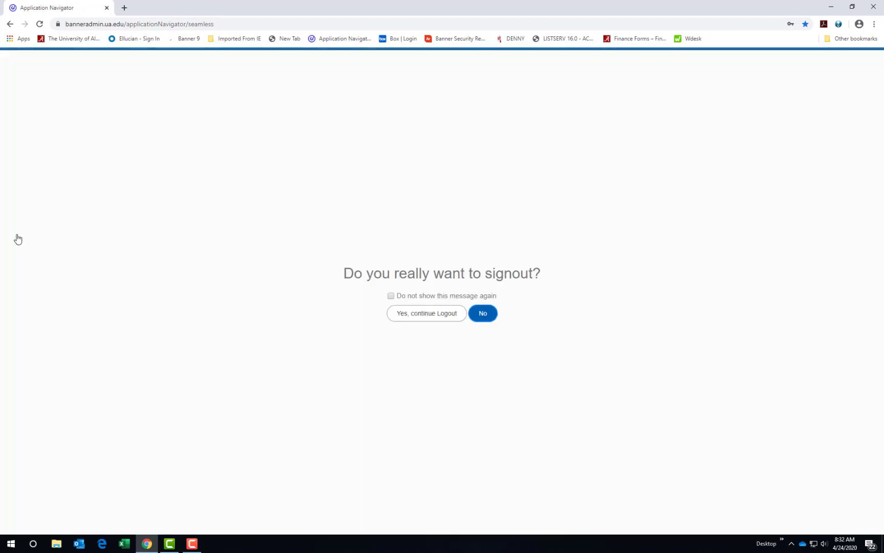
{"action": "mouse_move", "coordinate": [427, 313]}
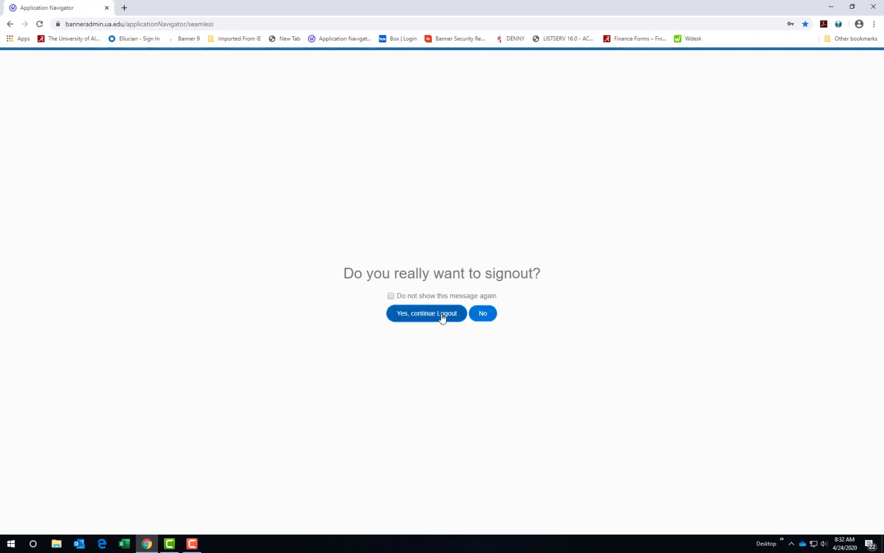
{"action": "left_click", "coordinate": [426, 313]}
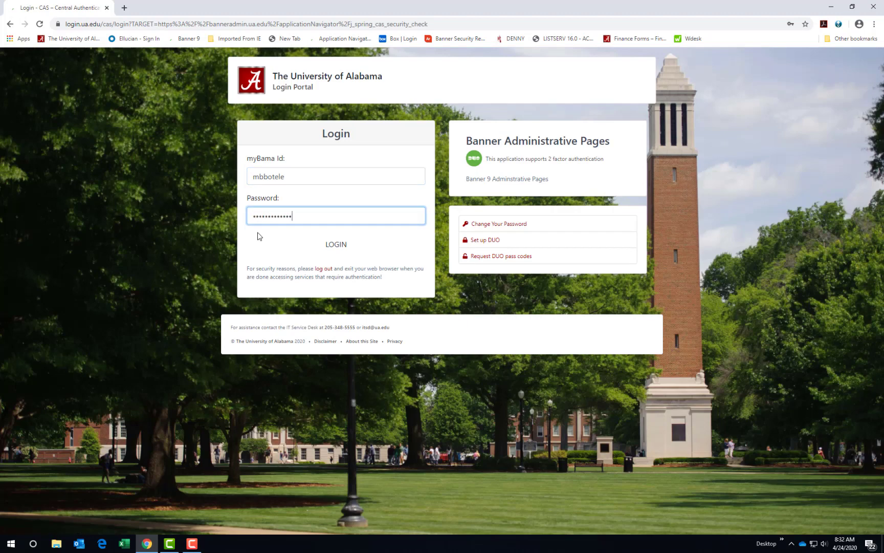
Step: Log in again so Banner opens directly to Organization Budget Status (FGIBBST)
{"action": "left_click", "coordinate": [335, 245]}
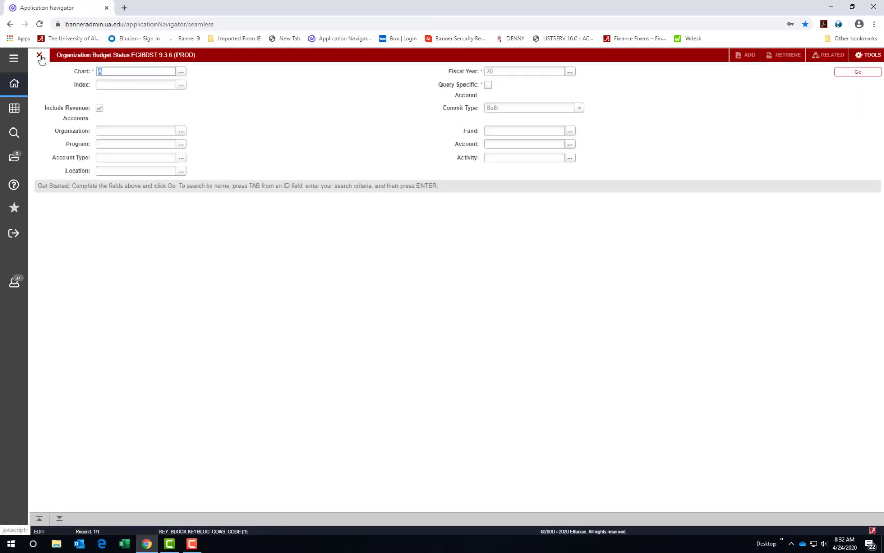
{"action": "mouse_move", "coordinate": [519, 269]}
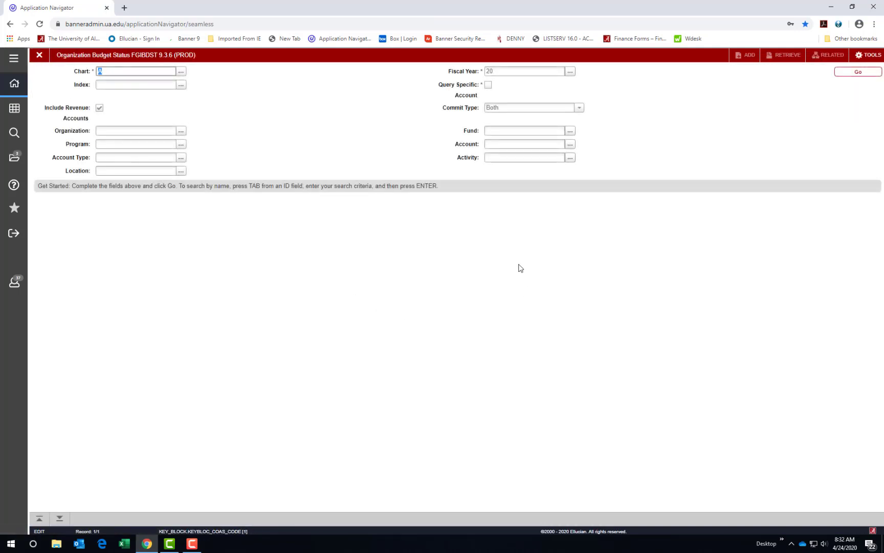
{"action": "mouse_move", "coordinate": [340, 224]}
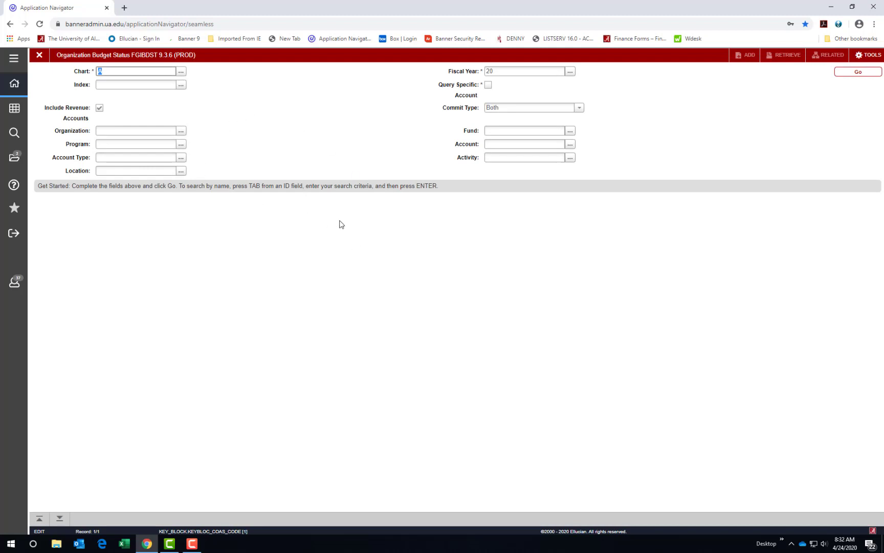
{"action": "mouse_move", "coordinate": [345, 215]}
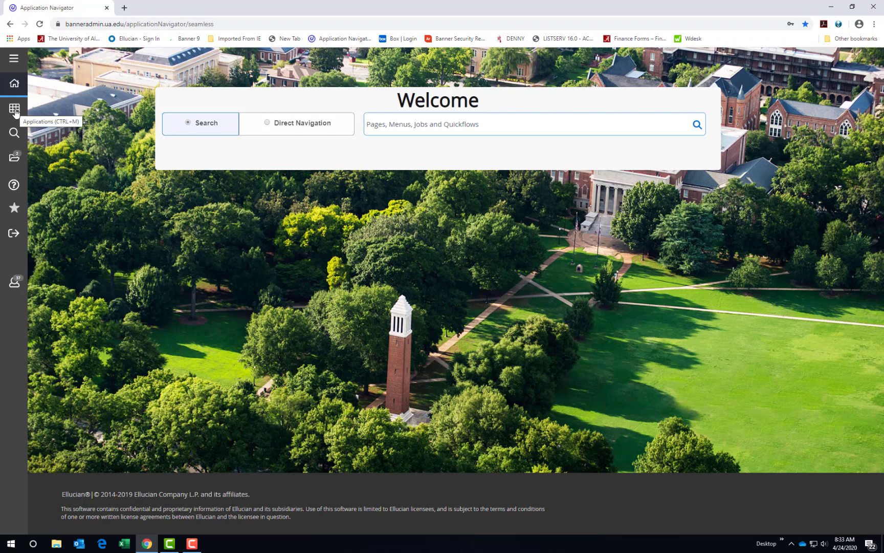
Step: Drill the Applications menu down through Banner and Finance System Menu to Finance Operations
{"action": "left_click", "coordinate": [13, 109]}
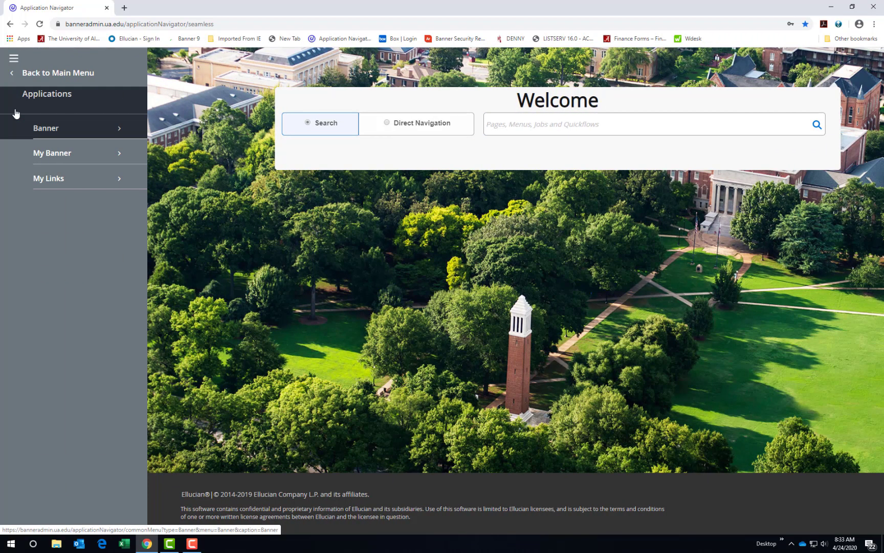
{"action": "mouse_move", "coordinate": [51, 140]}
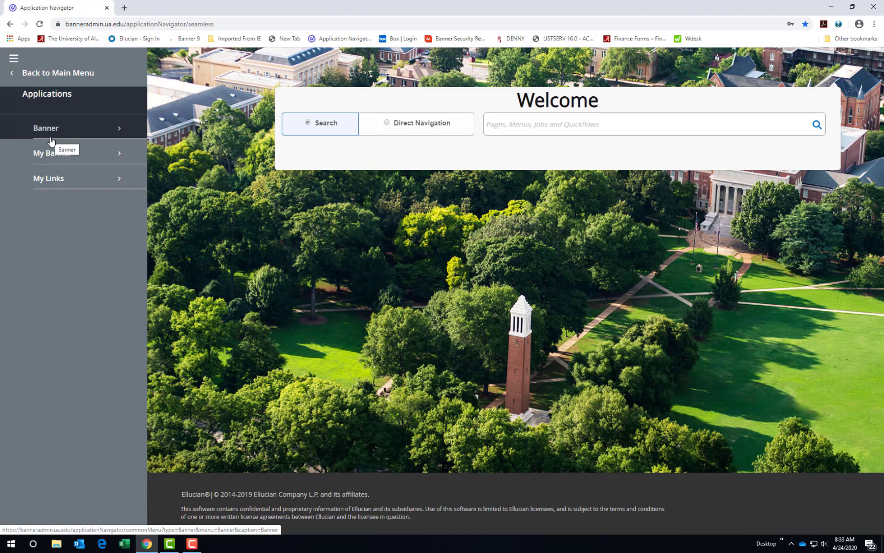
{"action": "mouse_move", "coordinate": [56, 132]}
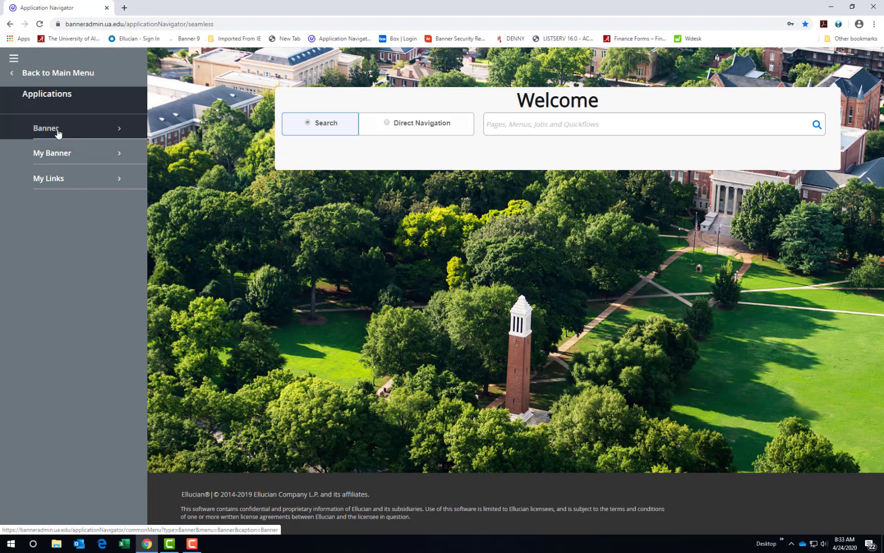
{"action": "left_click", "coordinate": [46, 128]}
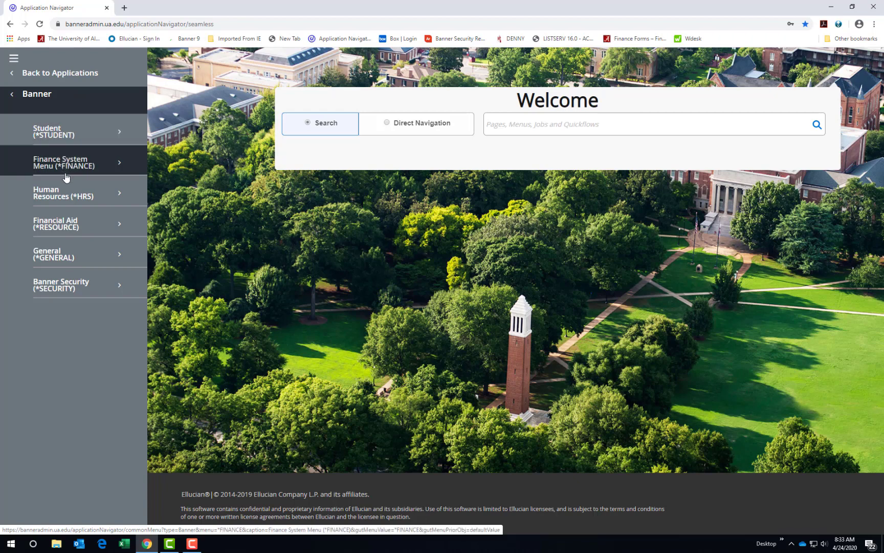
{"action": "mouse_move", "coordinate": [64, 193]}
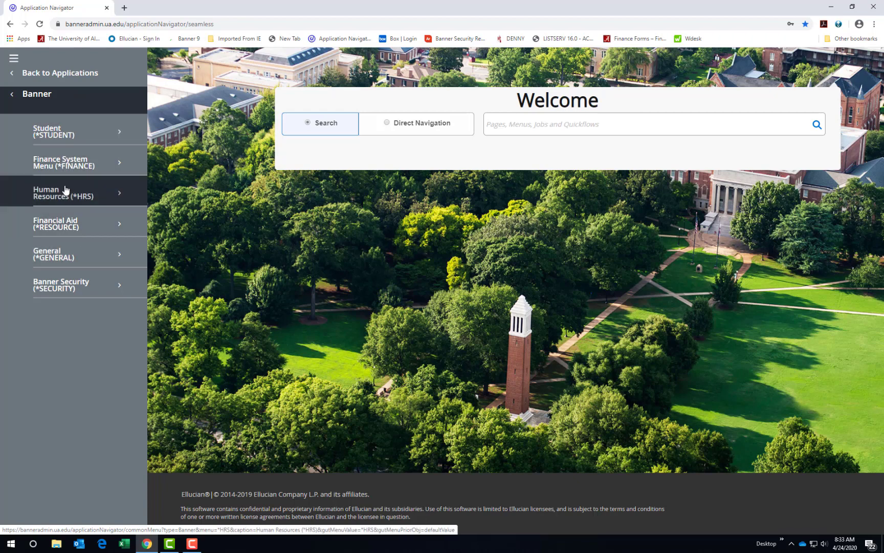
{"action": "left_click", "coordinate": [64, 161]}
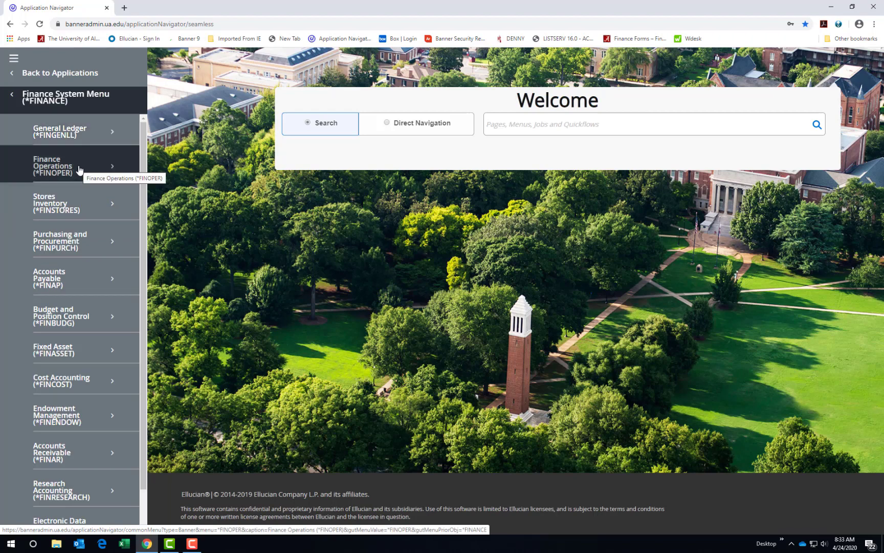
{"action": "left_click", "coordinate": [68, 164]}
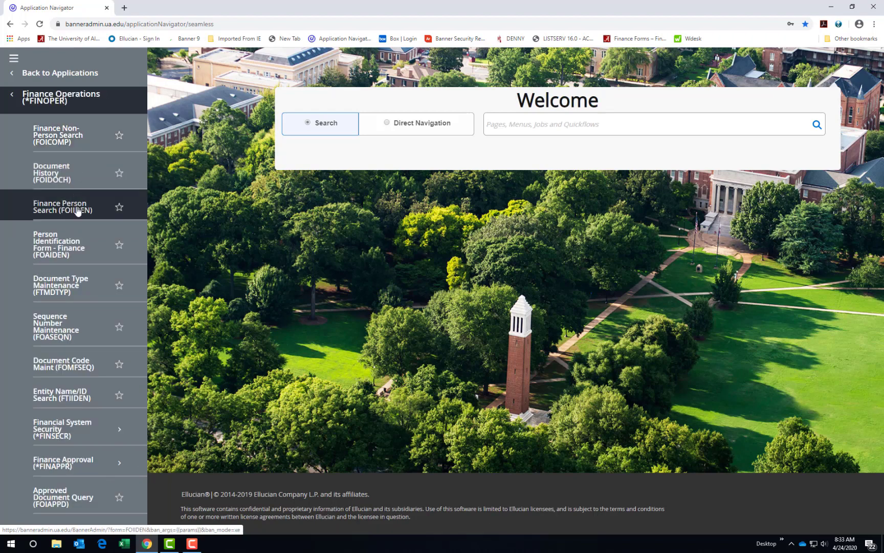
{"action": "mouse_move", "coordinate": [127, 134]}
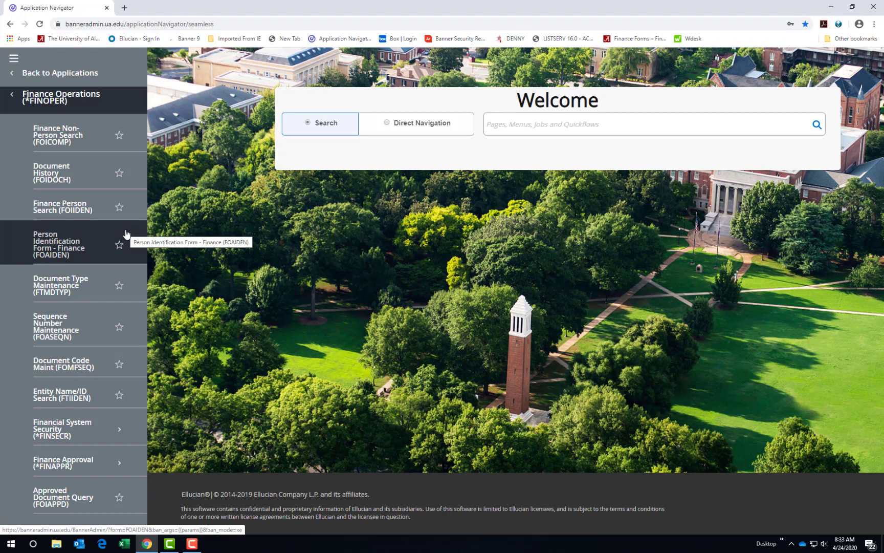
{"action": "mouse_move", "coordinate": [119, 172]}
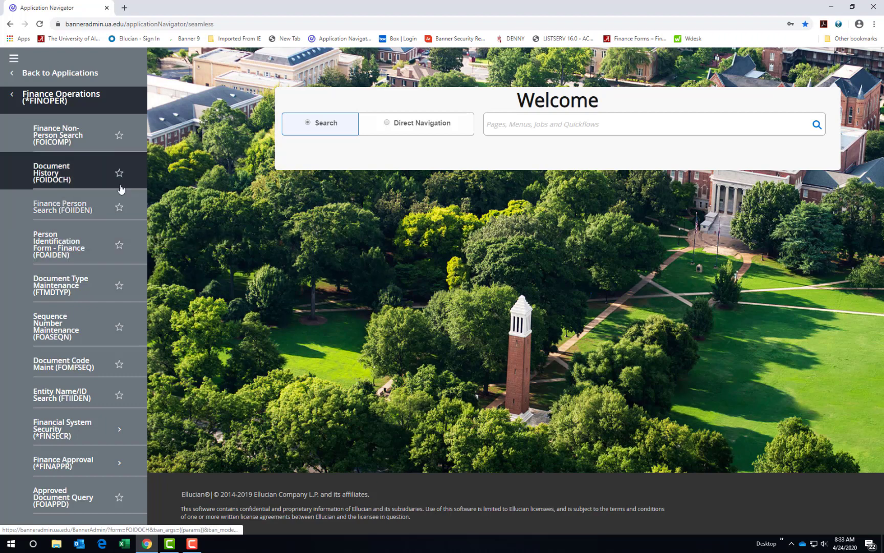
{"action": "mouse_move", "coordinate": [120, 178]}
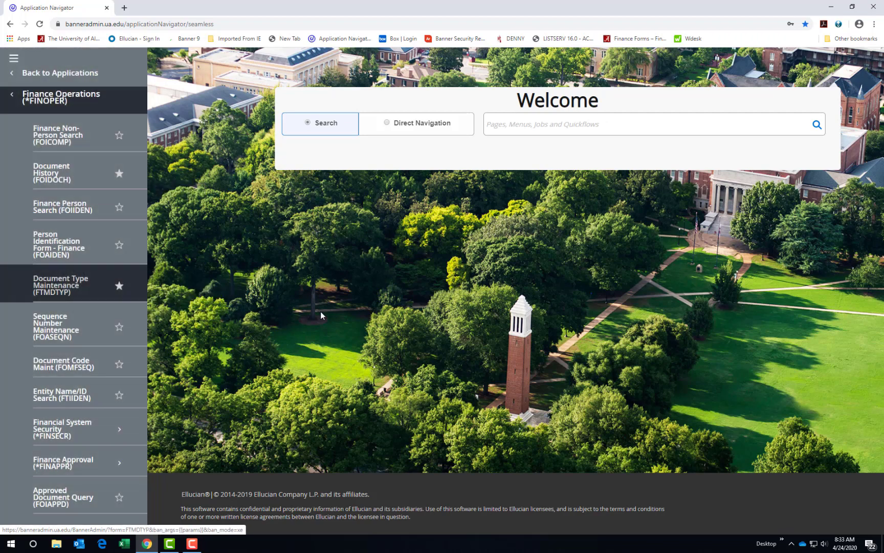
{"action": "mouse_move", "coordinate": [276, 312]}
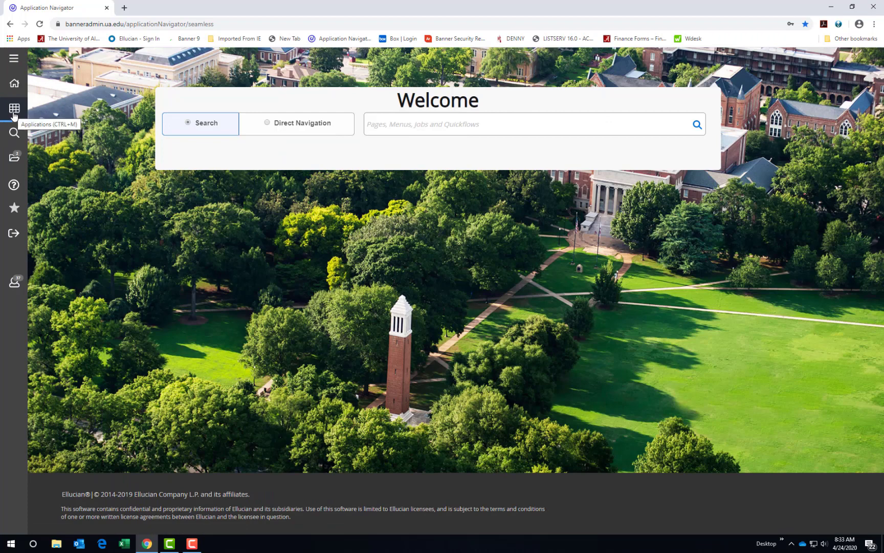
Step: View the My Banner menu, then search GUAPMNU to reach My Banner Maintenance
{"action": "left_click", "coordinate": [13, 109]}
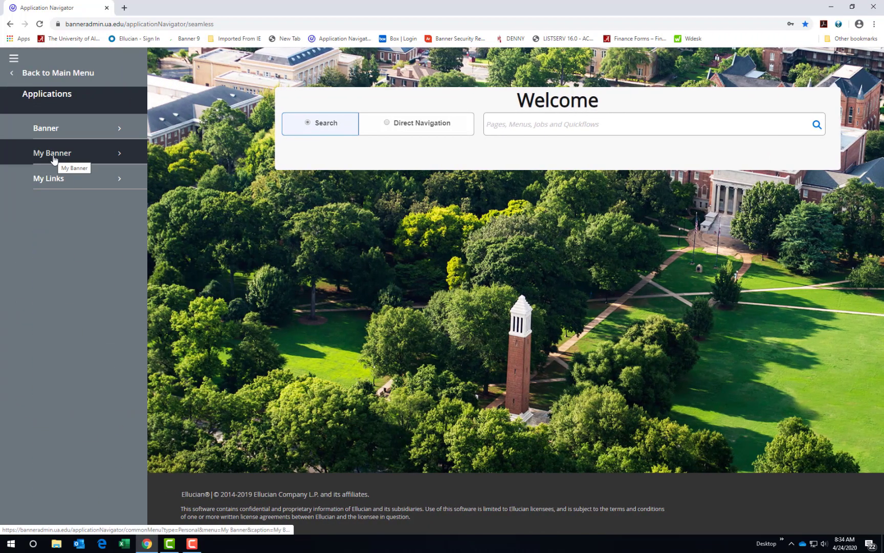
{"action": "left_click", "coordinate": [52, 153]}
{"action": "type", "text": "g"}
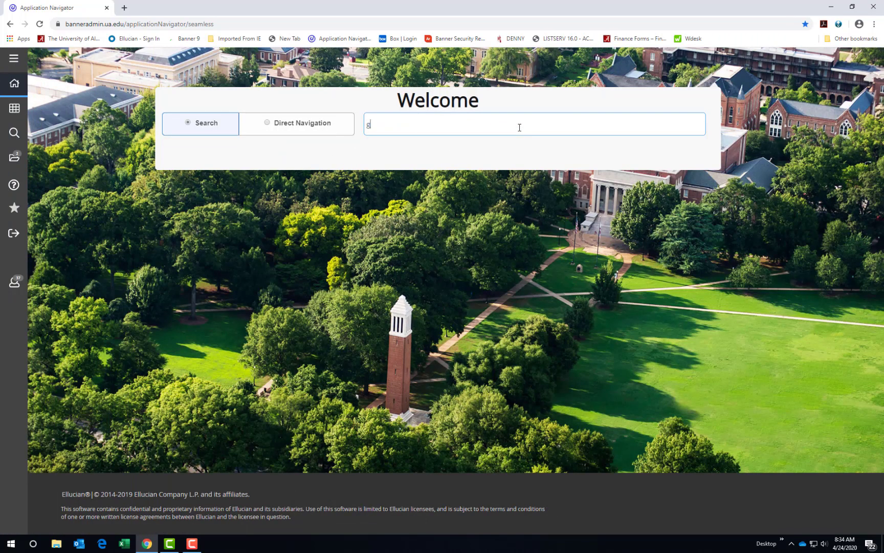
{"action": "type", "text": "uapmn"}
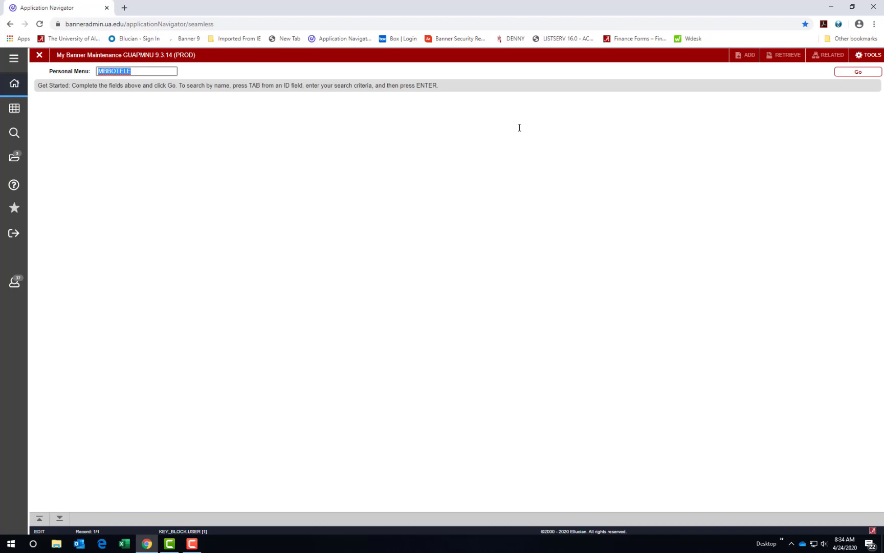
{"action": "mouse_move", "coordinate": [507, 219]}
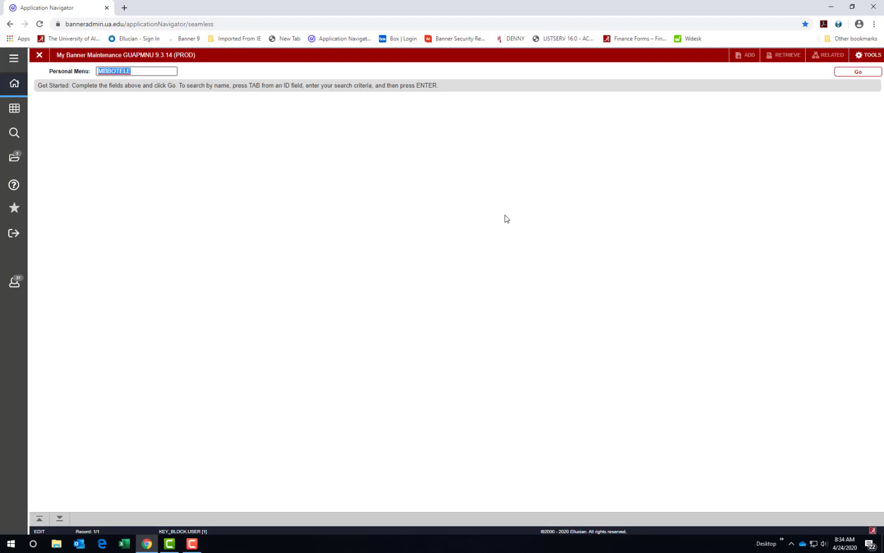
Step: Load the personal menu in GUAPMNU and locate the FGIBDST entry
{"action": "left_click", "coordinate": [856, 71]}
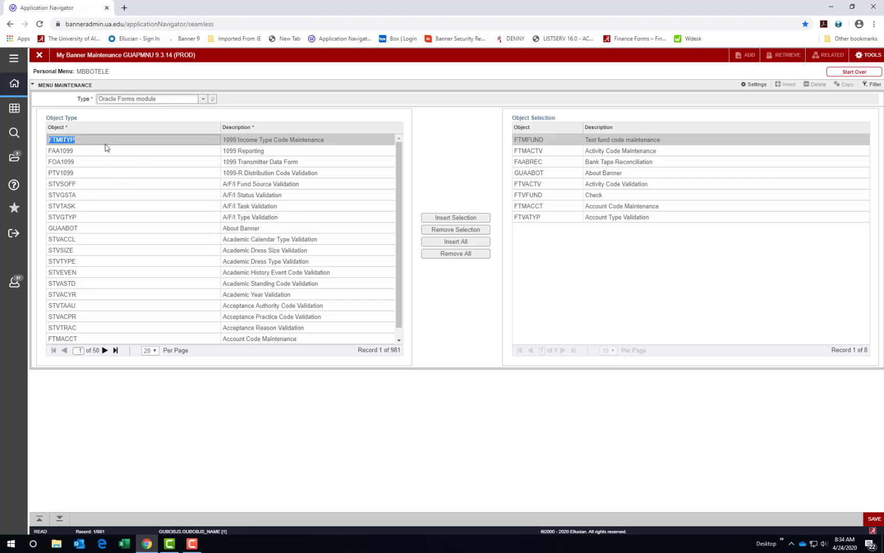
{"action": "mouse_move", "coordinate": [194, 278]}
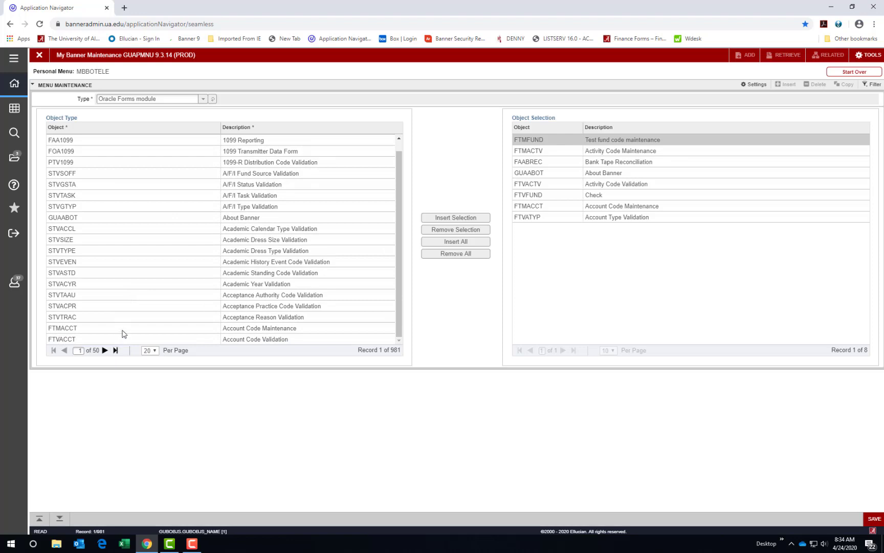
{"action": "left_click", "coordinate": [63, 339]}
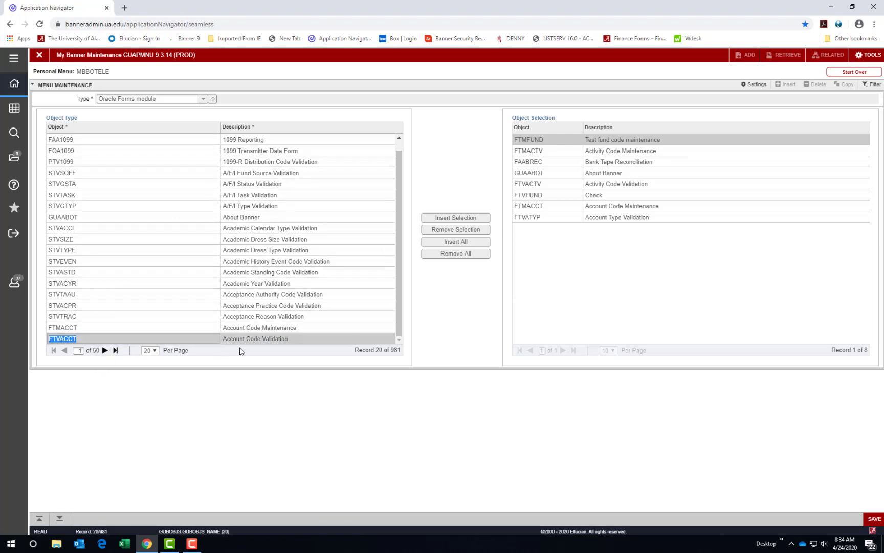
{"action": "left_click", "coordinate": [256, 338]}
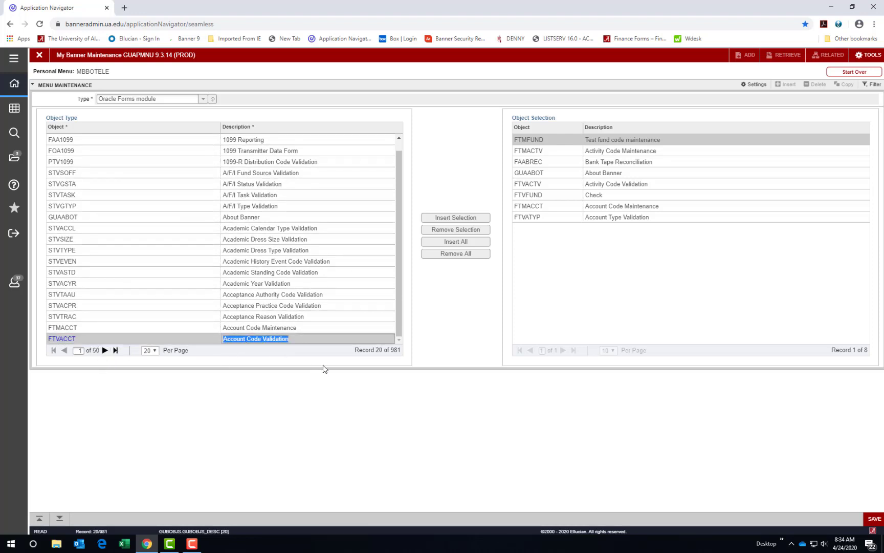
{"action": "mouse_move", "coordinate": [404, 263]}
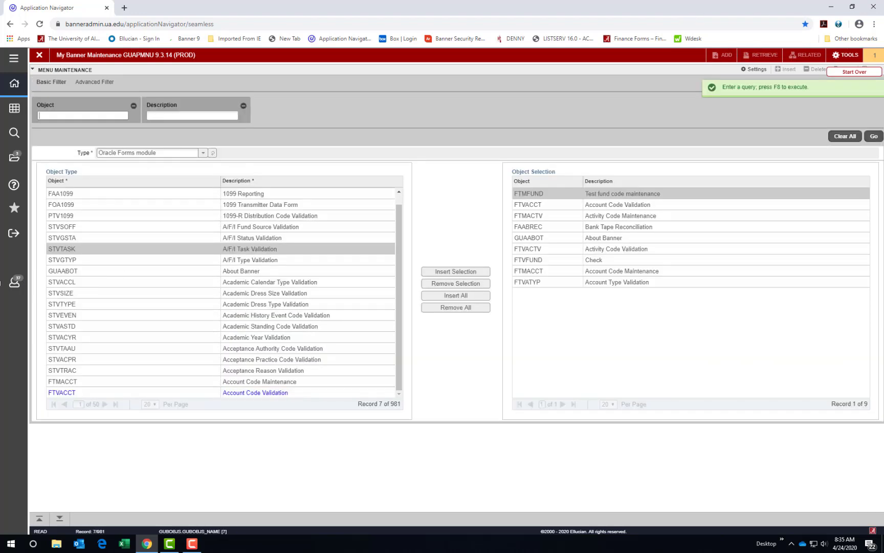
{"action": "type", "text": "FGIB"}
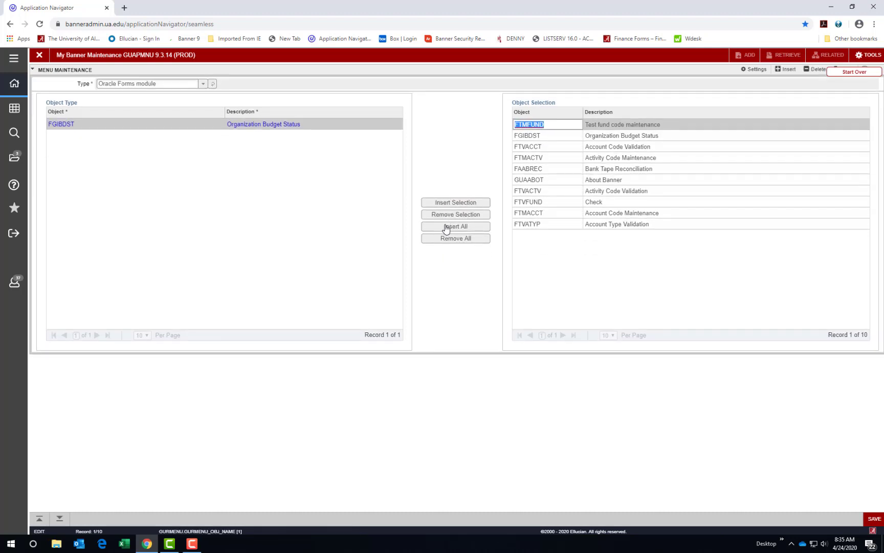
{"action": "mouse_move", "coordinate": [636, 176]}
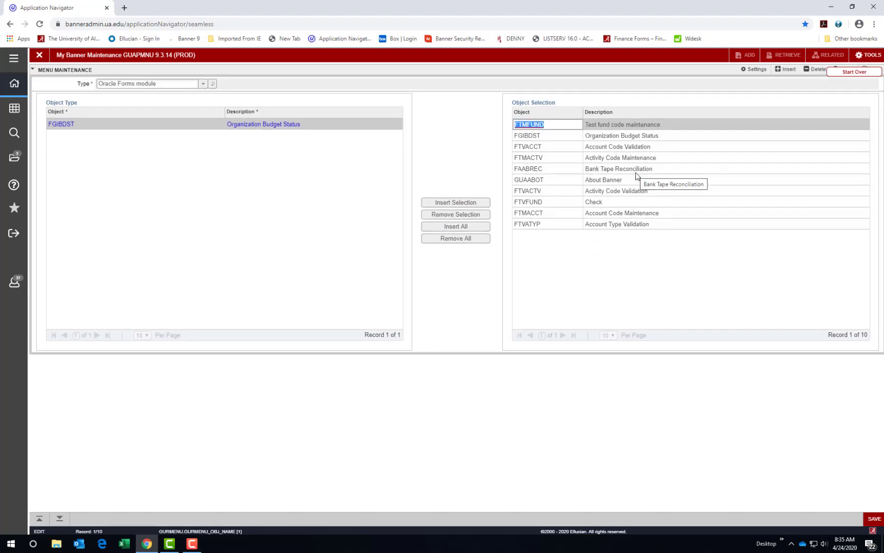
{"action": "mouse_move", "coordinate": [639, 186]}
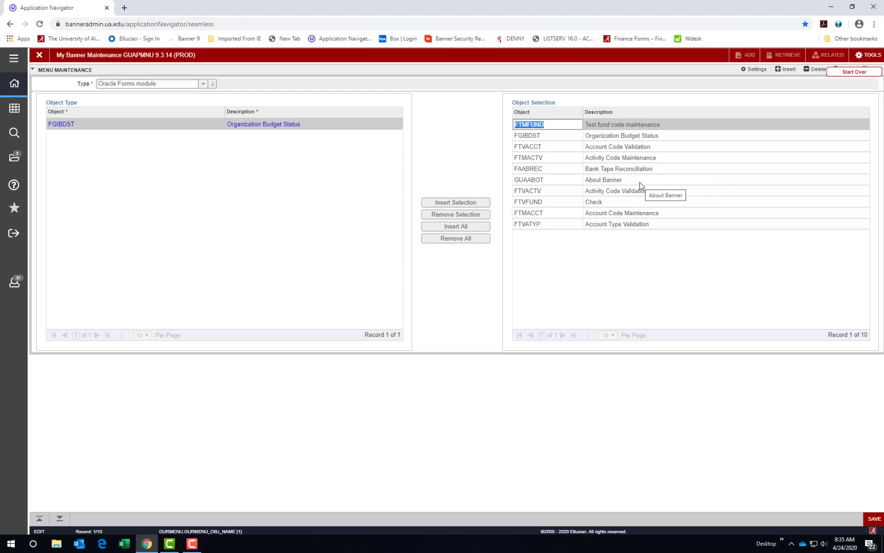
{"action": "mouse_move", "coordinate": [667, 134]}
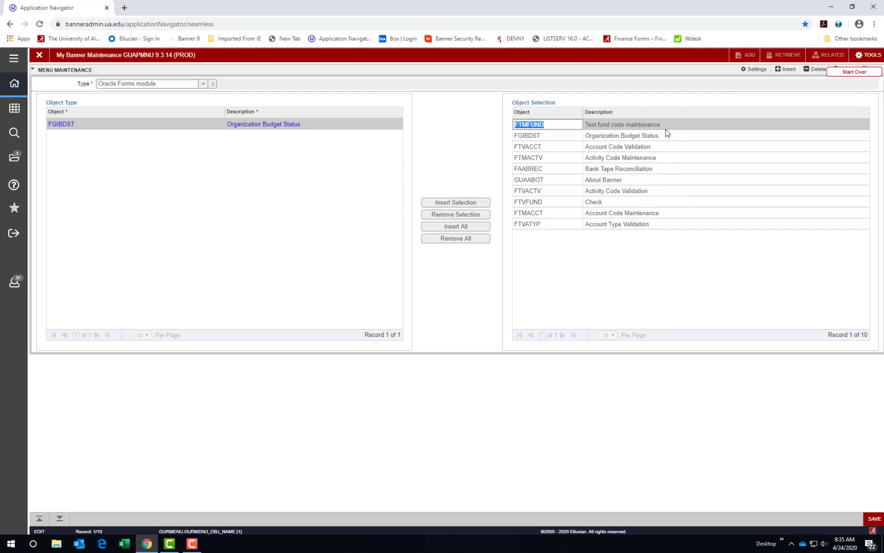
Step: Set the FGIBDST description to 'Budget Status Screen' and save the menu
{"action": "left_click", "coordinate": [622, 124]}
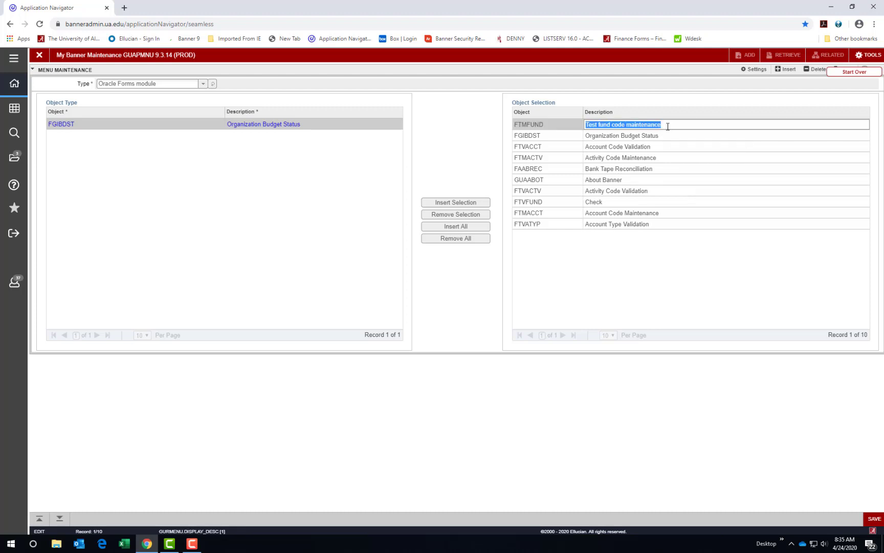
{"action": "left_click", "coordinate": [623, 135]}
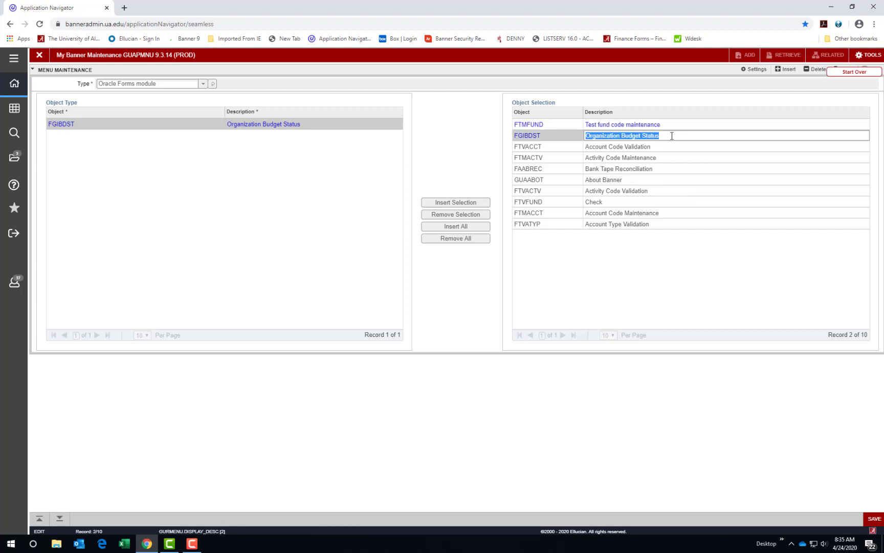
{"action": "type", "text": "B"}
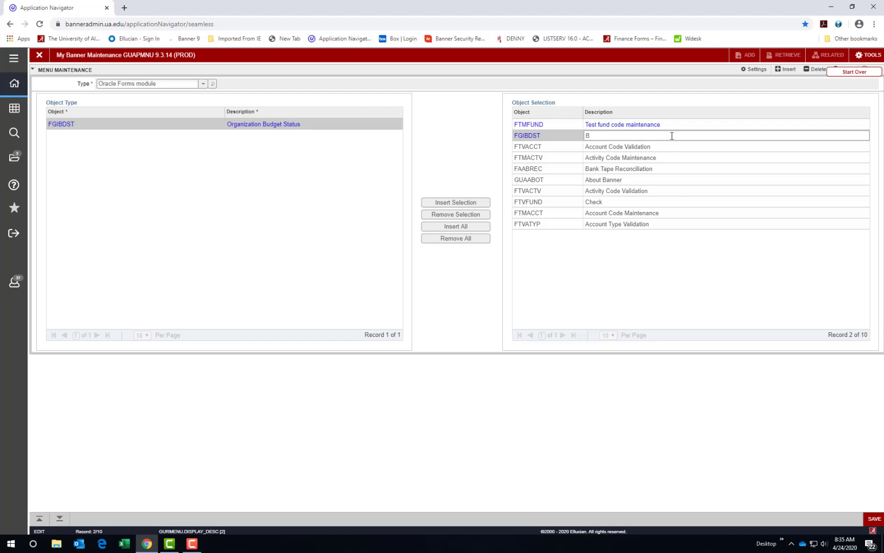
{"action": "type", "text": "udget St"}
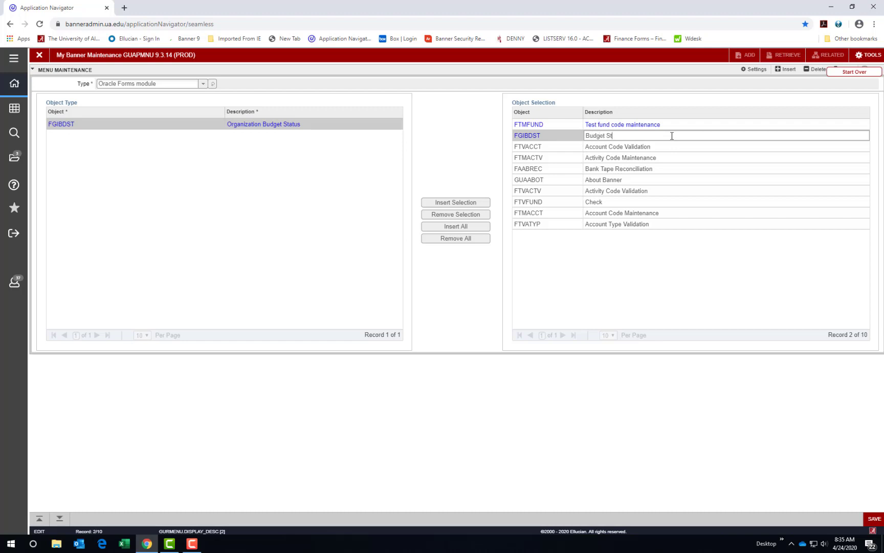
{"action": "type", "text": "atus Screen"}
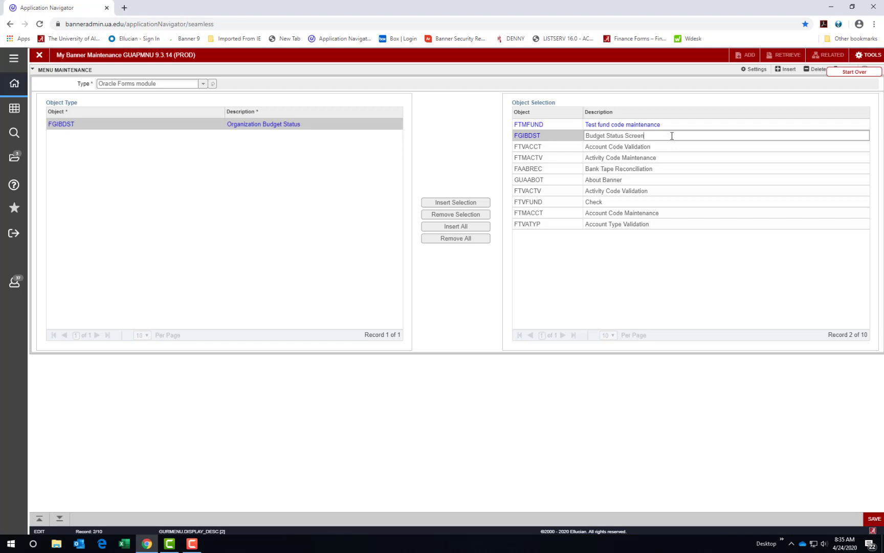
{"action": "mouse_move", "coordinate": [612, 159]}
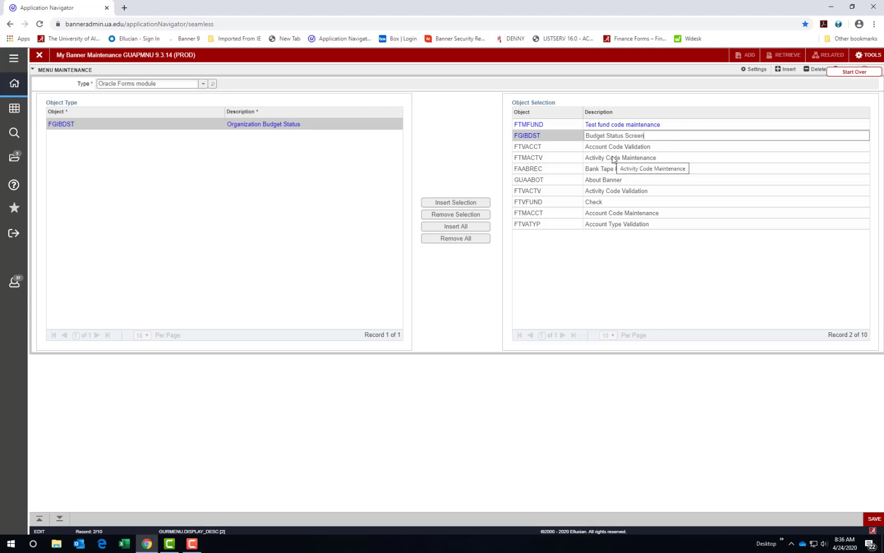
{"action": "mouse_move", "coordinate": [612, 159]}
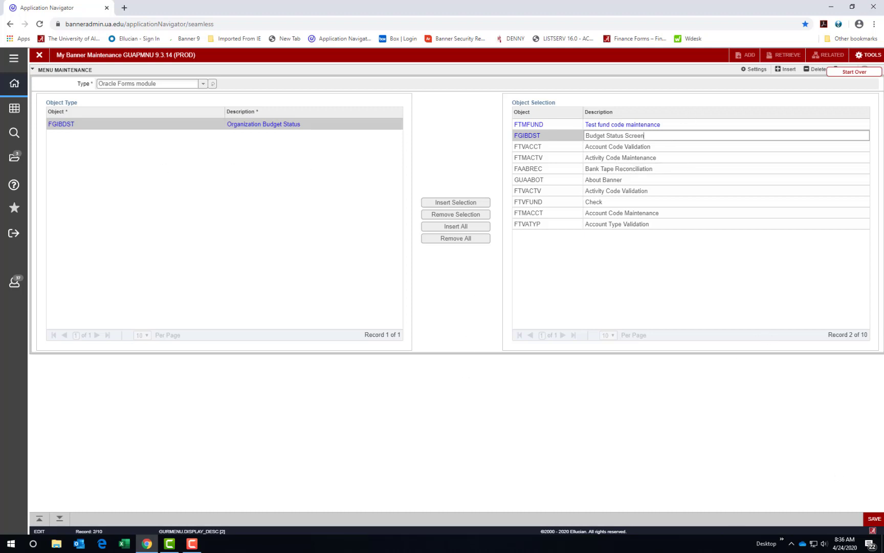
{"action": "left_click", "coordinate": [872, 518]}
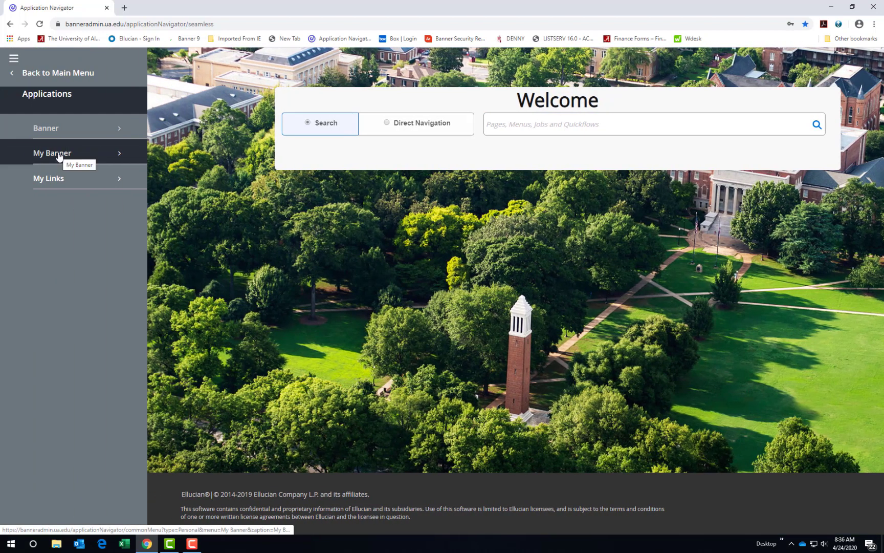
Step: Expand My Banner to list the personal items including Budget Status Screen
{"action": "left_click", "coordinate": [52, 152]}
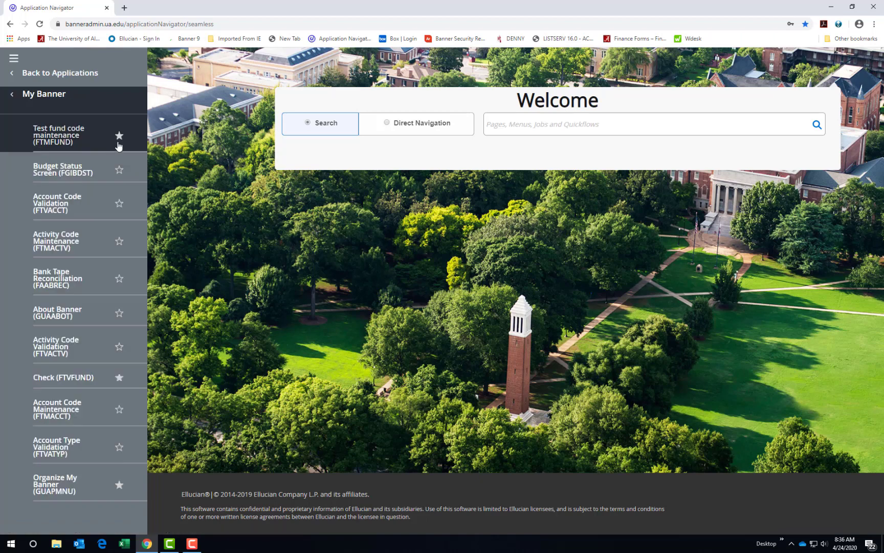
{"action": "mouse_move", "coordinate": [73, 135]}
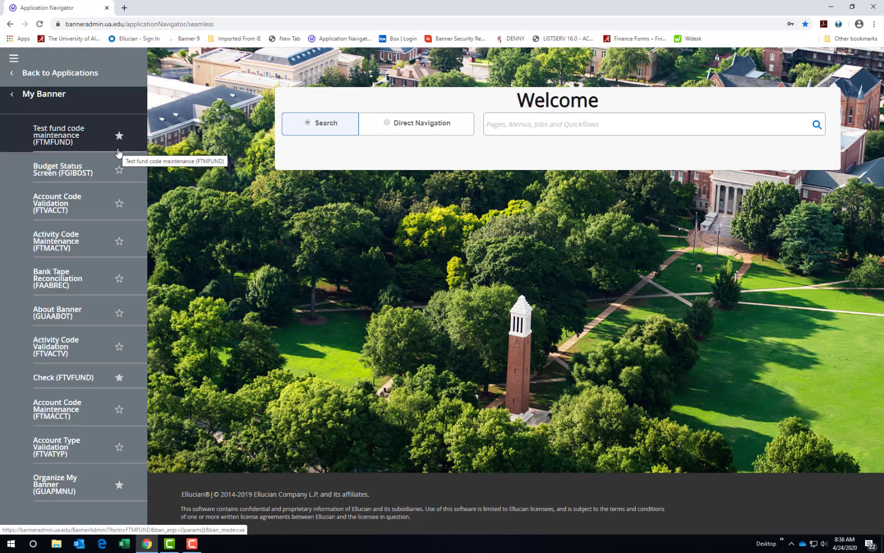
{"action": "mouse_move", "coordinate": [109, 186]}
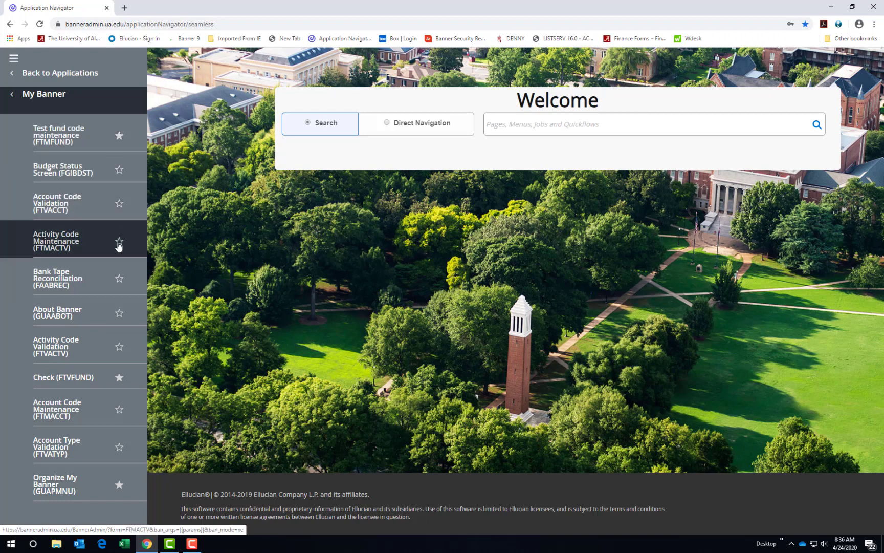
{"action": "mouse_move", "coordinate": [116, 246]}
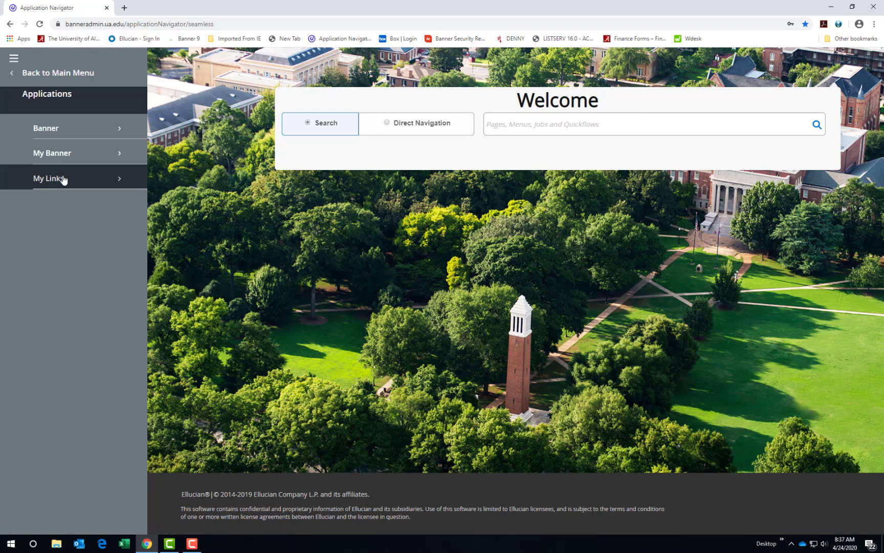
Step: Expand My Links showing Manage My Links, Banner Bookshelf and Concur
{"action": "left_click", "coordinate": [49, 179]}
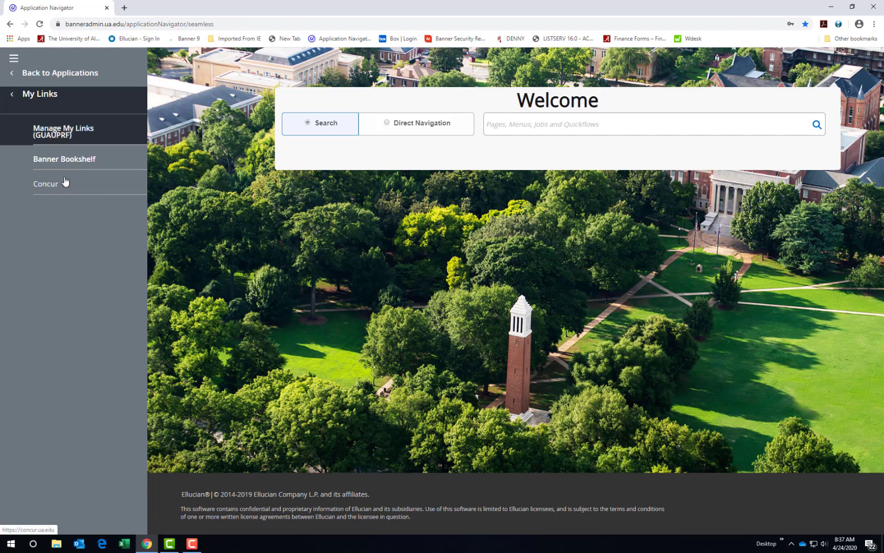
{"action": "mouse_move", "coordinate": [70, 165]}
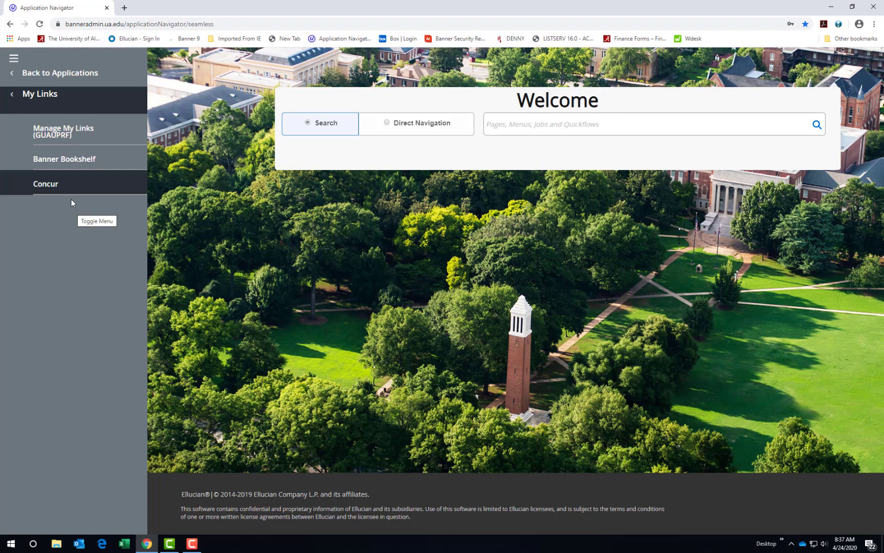
{"action": "mouse_move", "coordinate": [71, 190]}
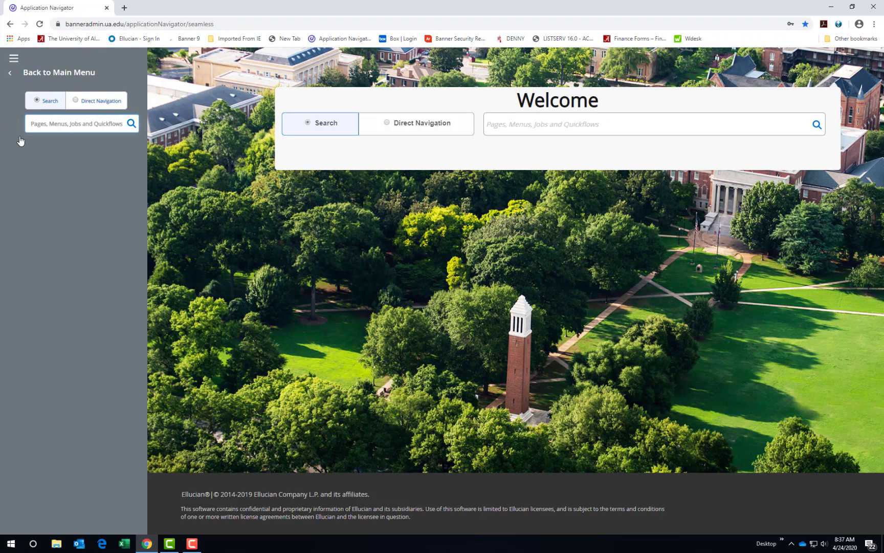
{"action": "mouse_move", "coordinate": [266, 142]}
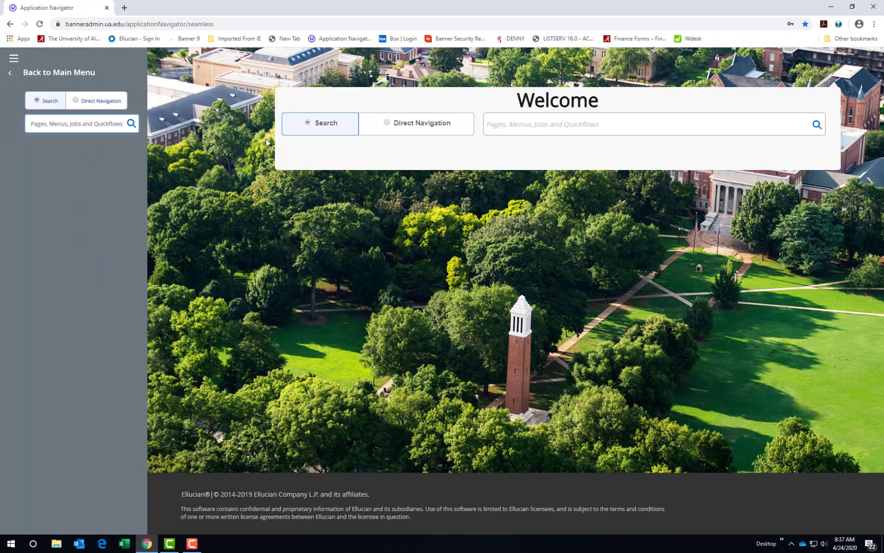
{"action": "mouse_move", "coordinate": [539, 152]}
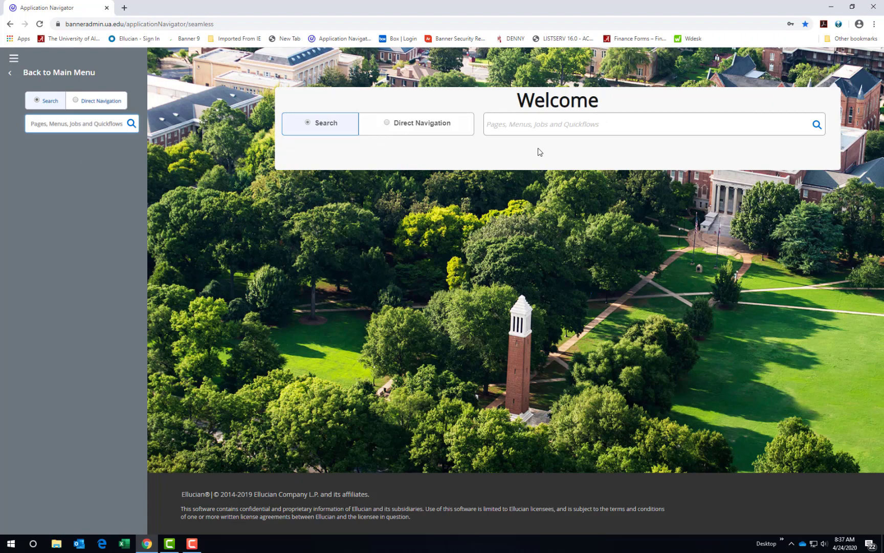
Step: Go back to the main menu and show the Recently Opened pages list
{"action": "left_click", "coordinate": [13, 58]}
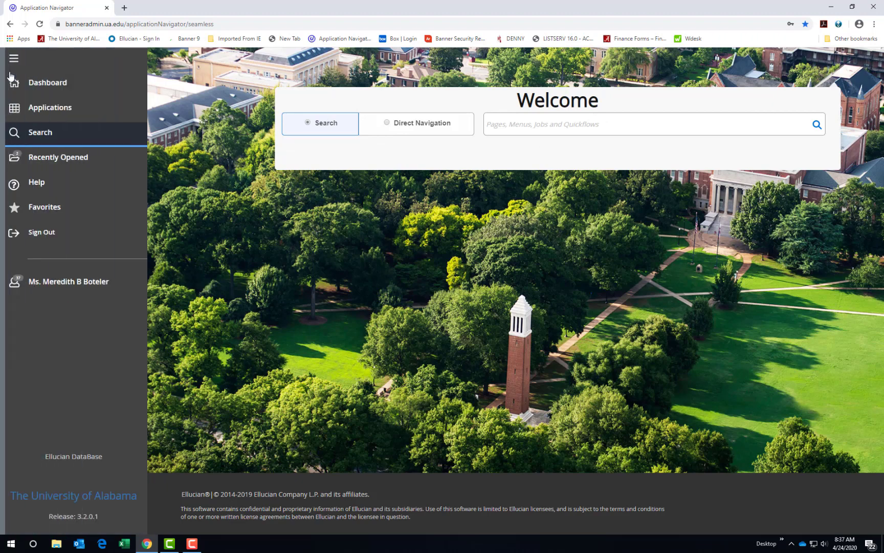
{"action": "mouse_move", "coordinate": [59, 157]}
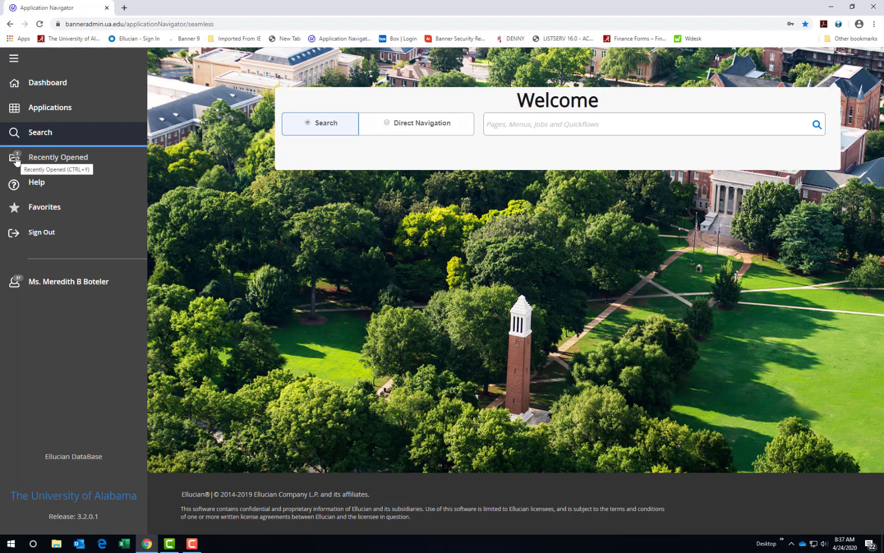
{"action": "mouse_move", "coordinate": [48, 165]}
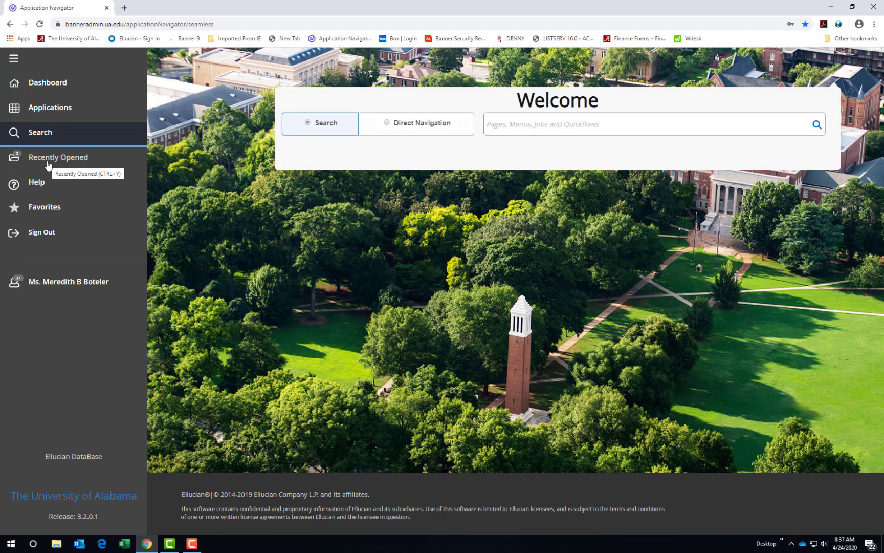
{"action": "left_click", "coordinate": [57, 156]}
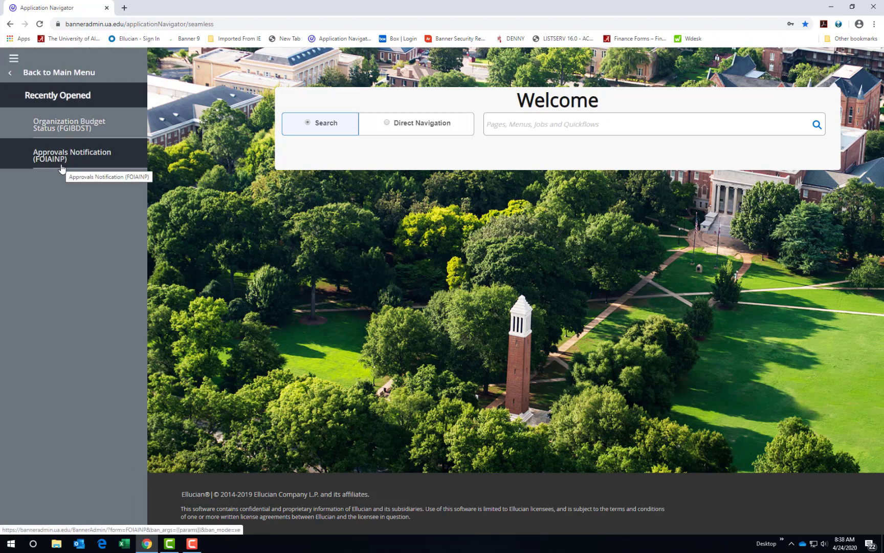
Step: Reopen Organization Budget Status (FGIBDST) from Recently Opened
{"action": "left_click", "coordinate": [73, 156]}
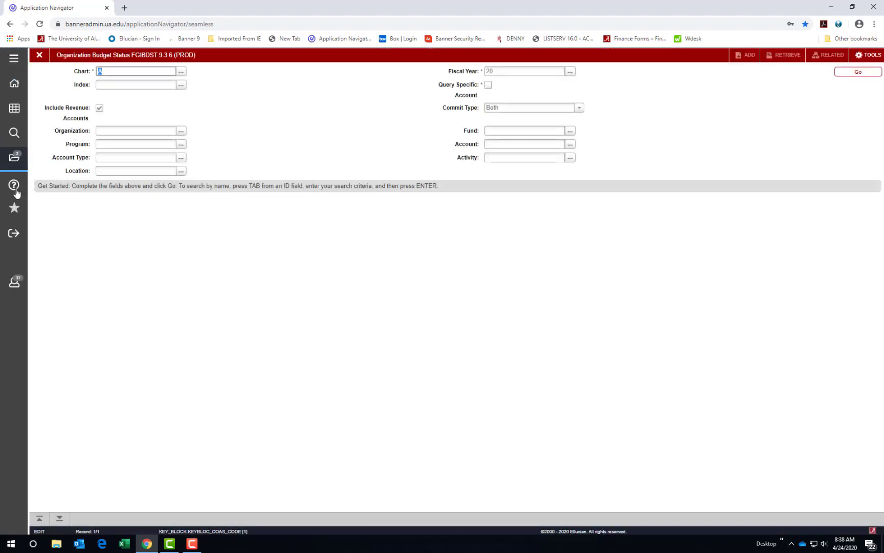
{"action": "mouse_move", "coordinate": [13, 185]}
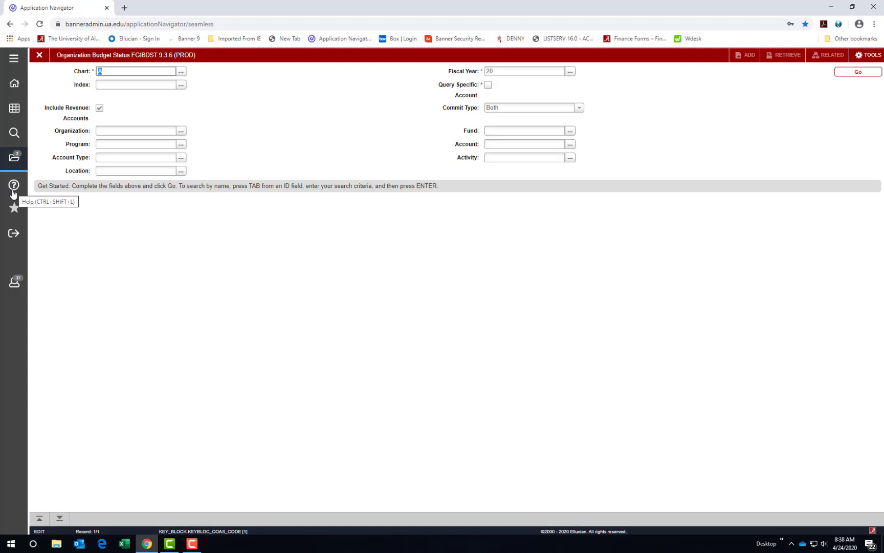
Step: Show the Help options: Page Help and Application Navigator Keyboard Shortcuts
{"action": "left_click", "coordinate": [13, 186]}
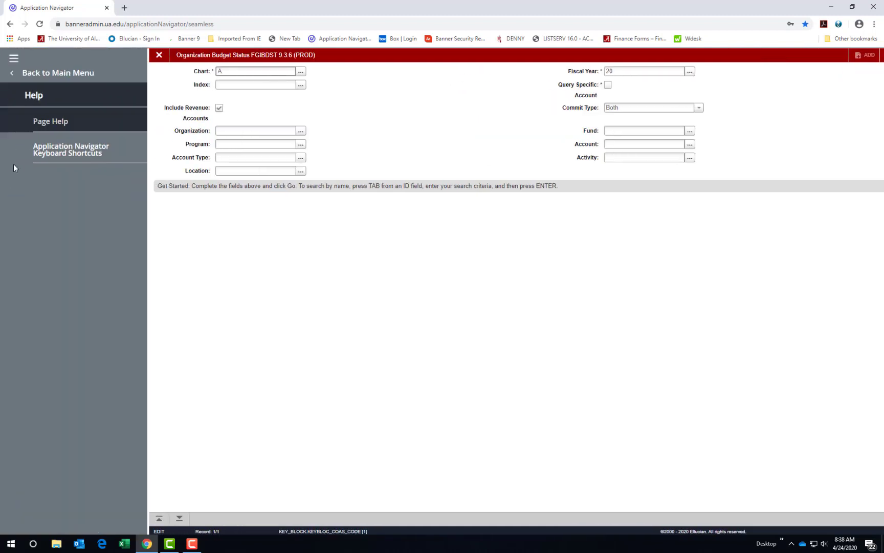
{"action": "mouse_move", "coordinate": [70, 150]}
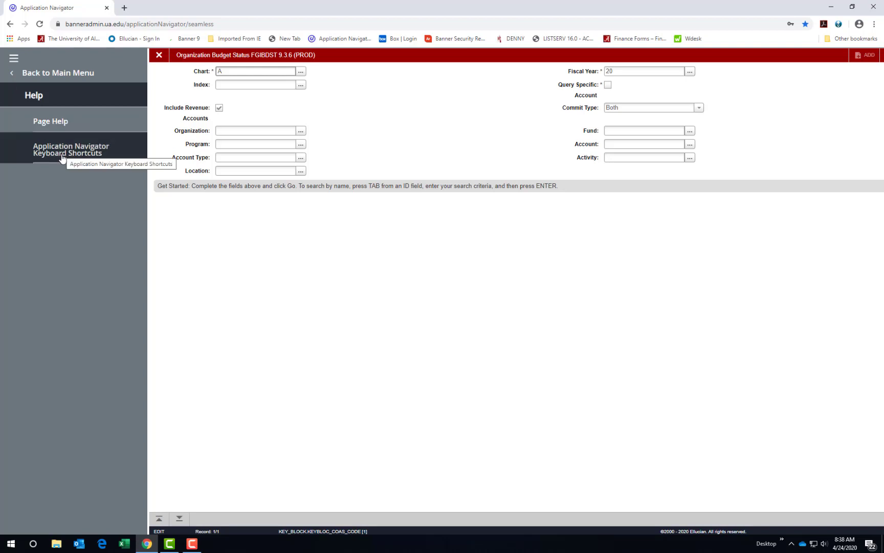
{"action": "mouse_move", "coordinate": [2, 75]}
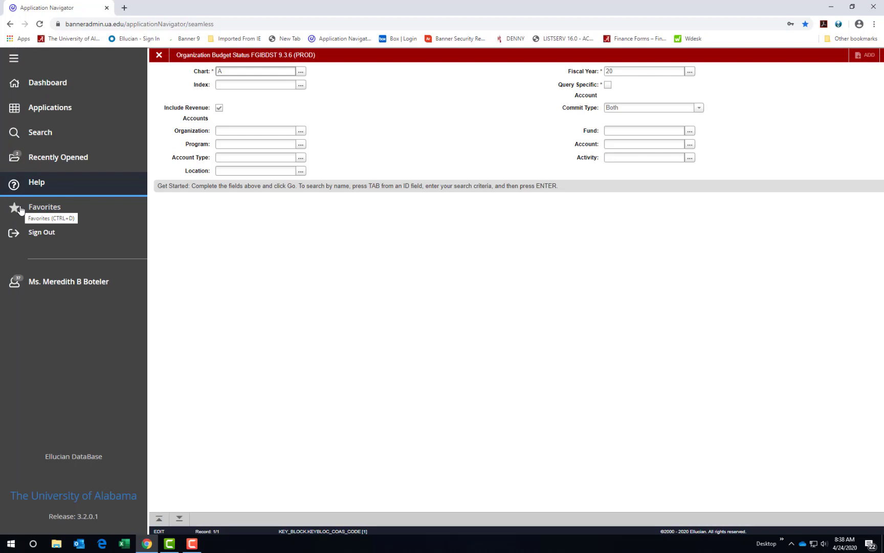
Step: Show Favorites listing Document History, Test fund code maintenance, Check and Organize My Banner
{"action": "left_click", "coordinate": [44, 207]}
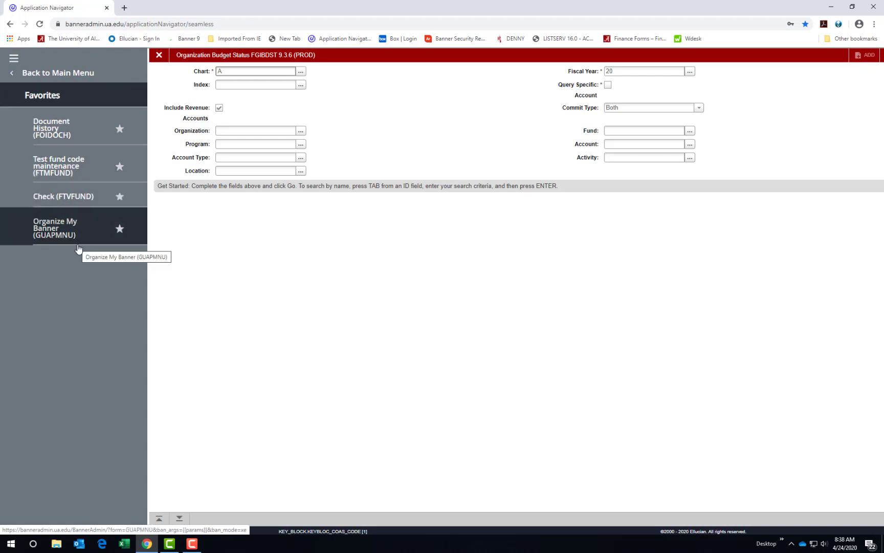
{"action": "mouse_move", "coordinate": [124, 239]}
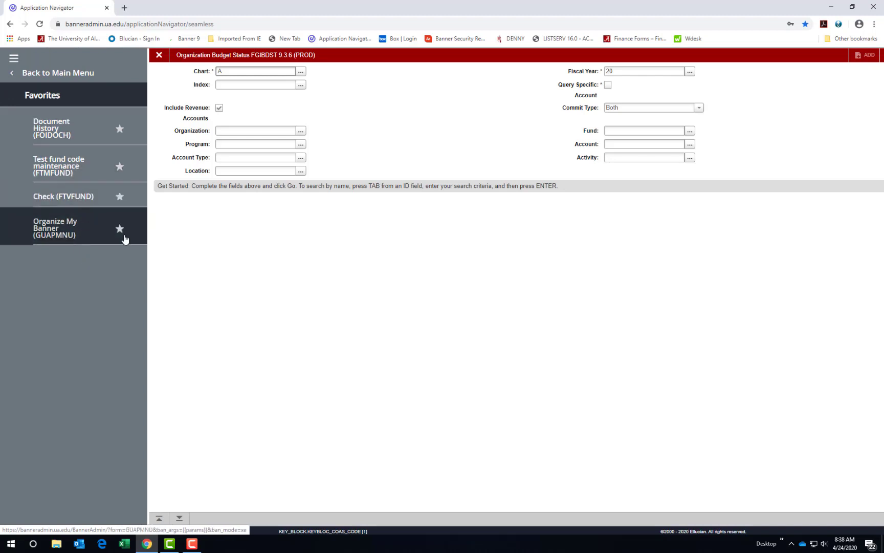